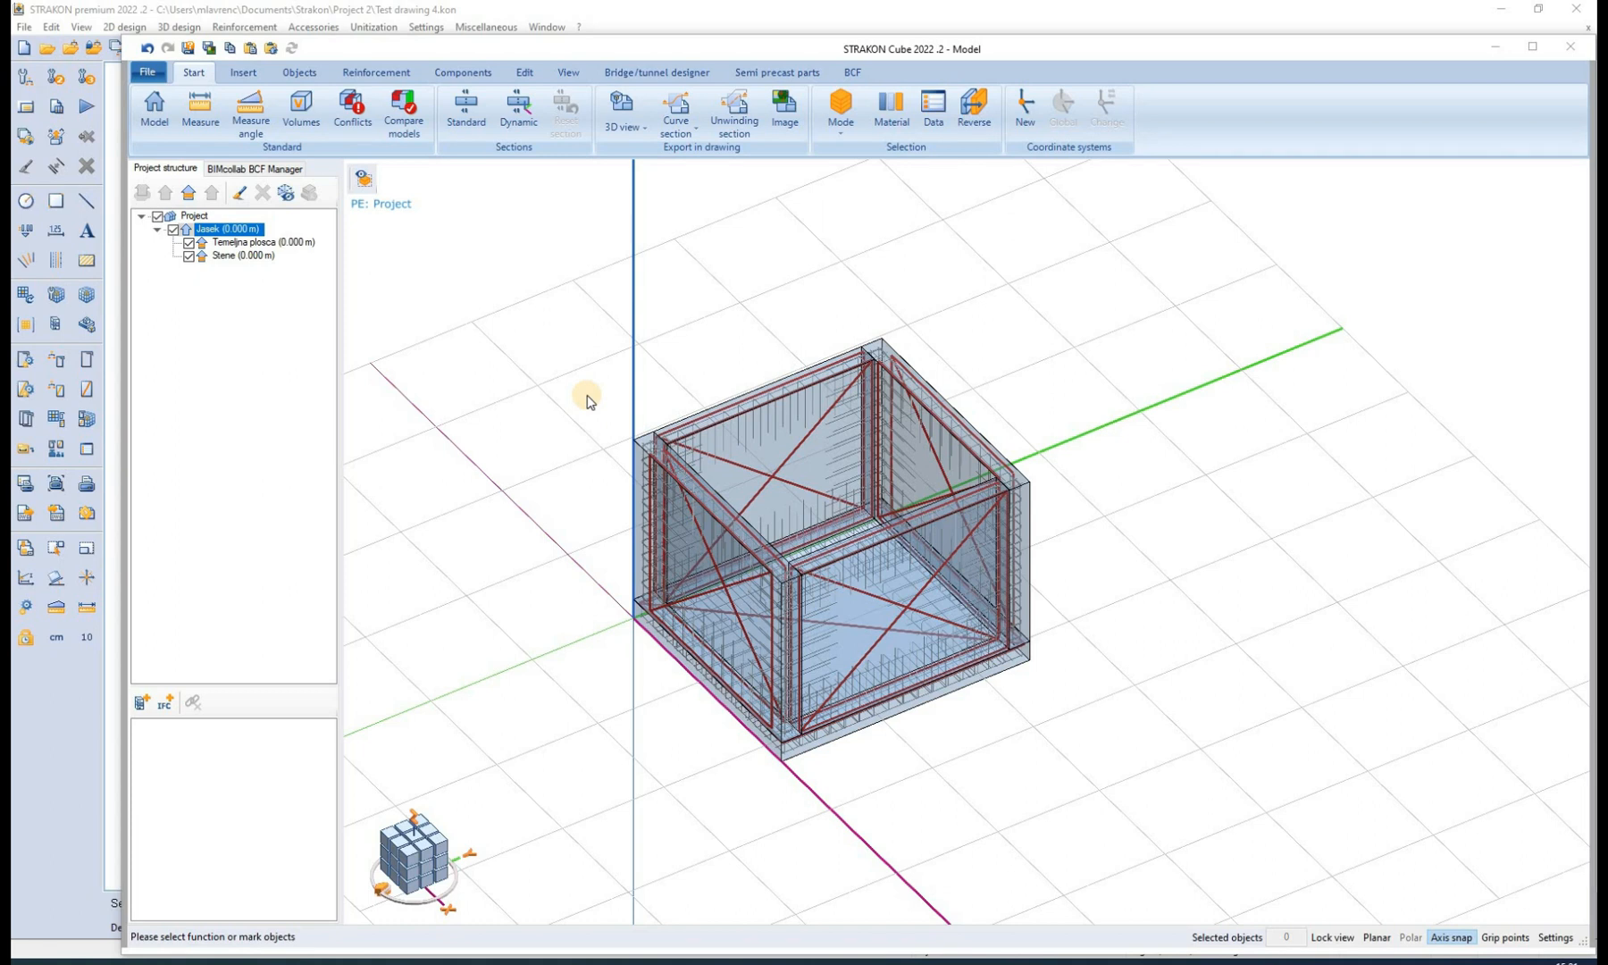
mouse_move(622, 110)
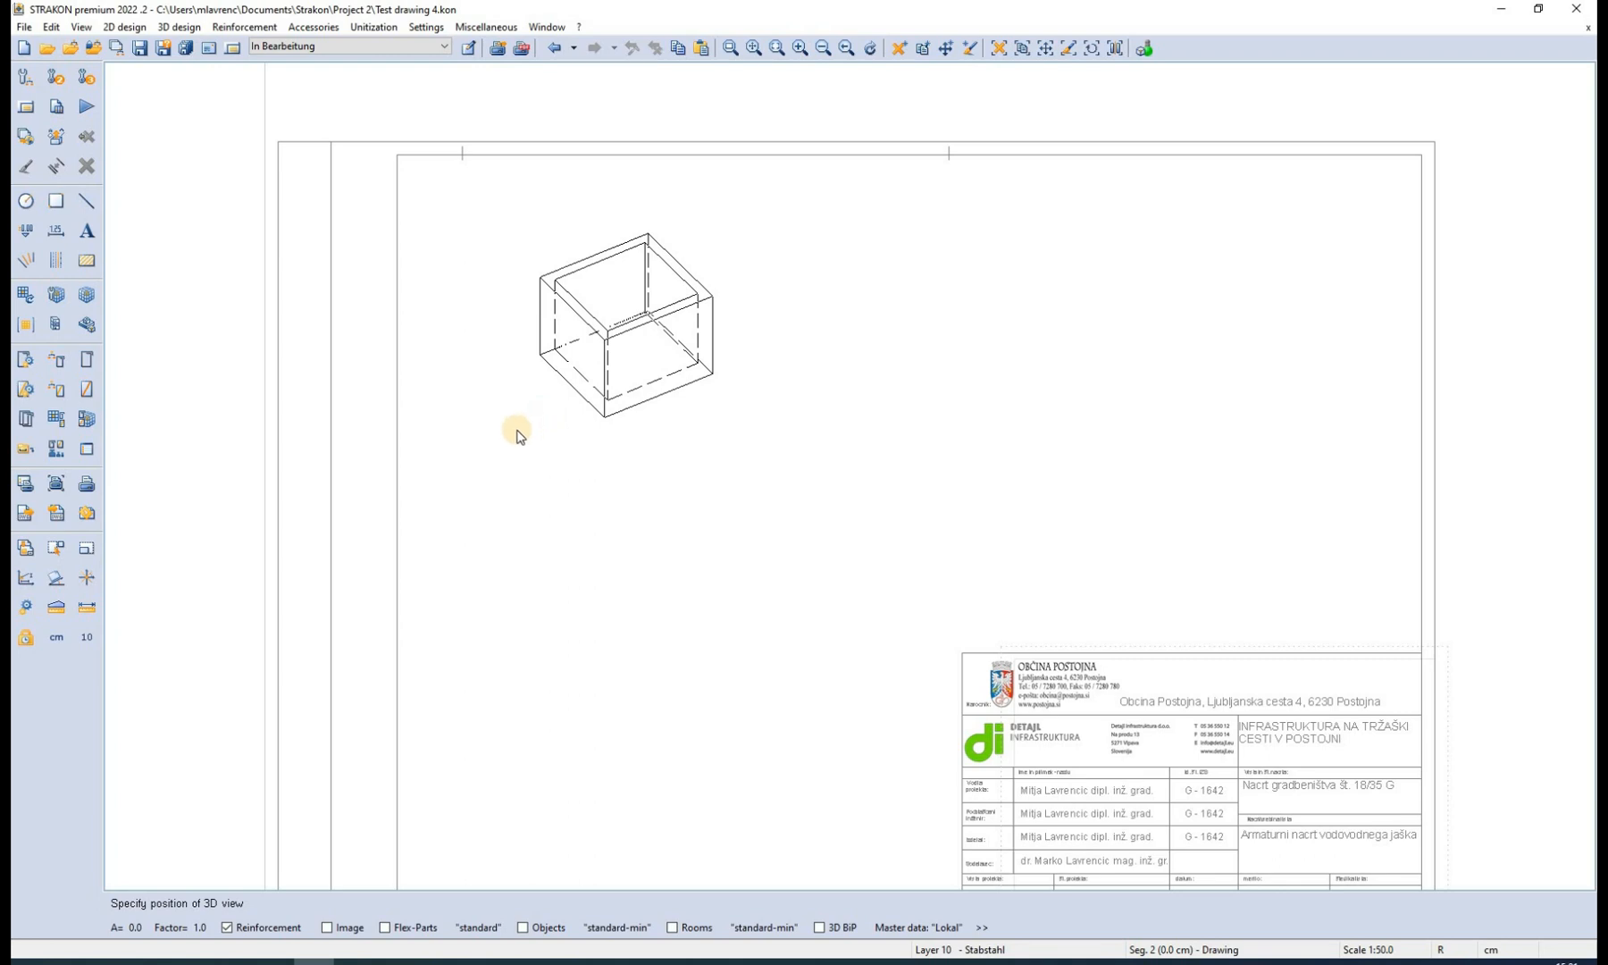
Export the box's 3D view as a shaded image and place it on the drawing sheet
drag(518, 431, 318, 800)
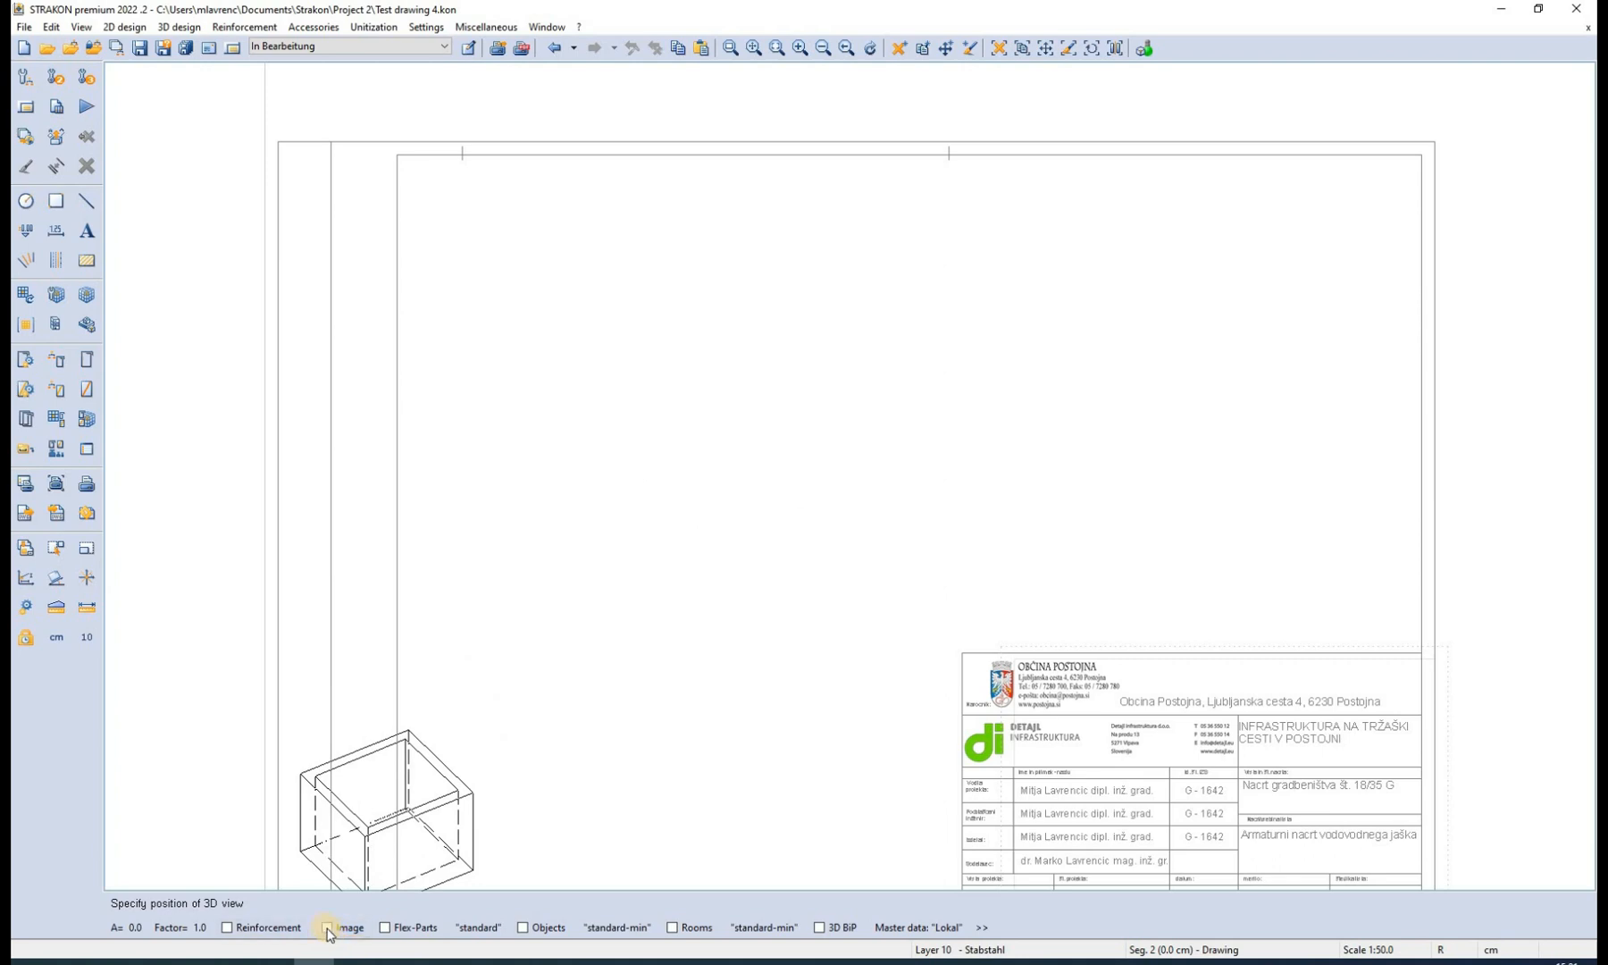
click(327, 927)
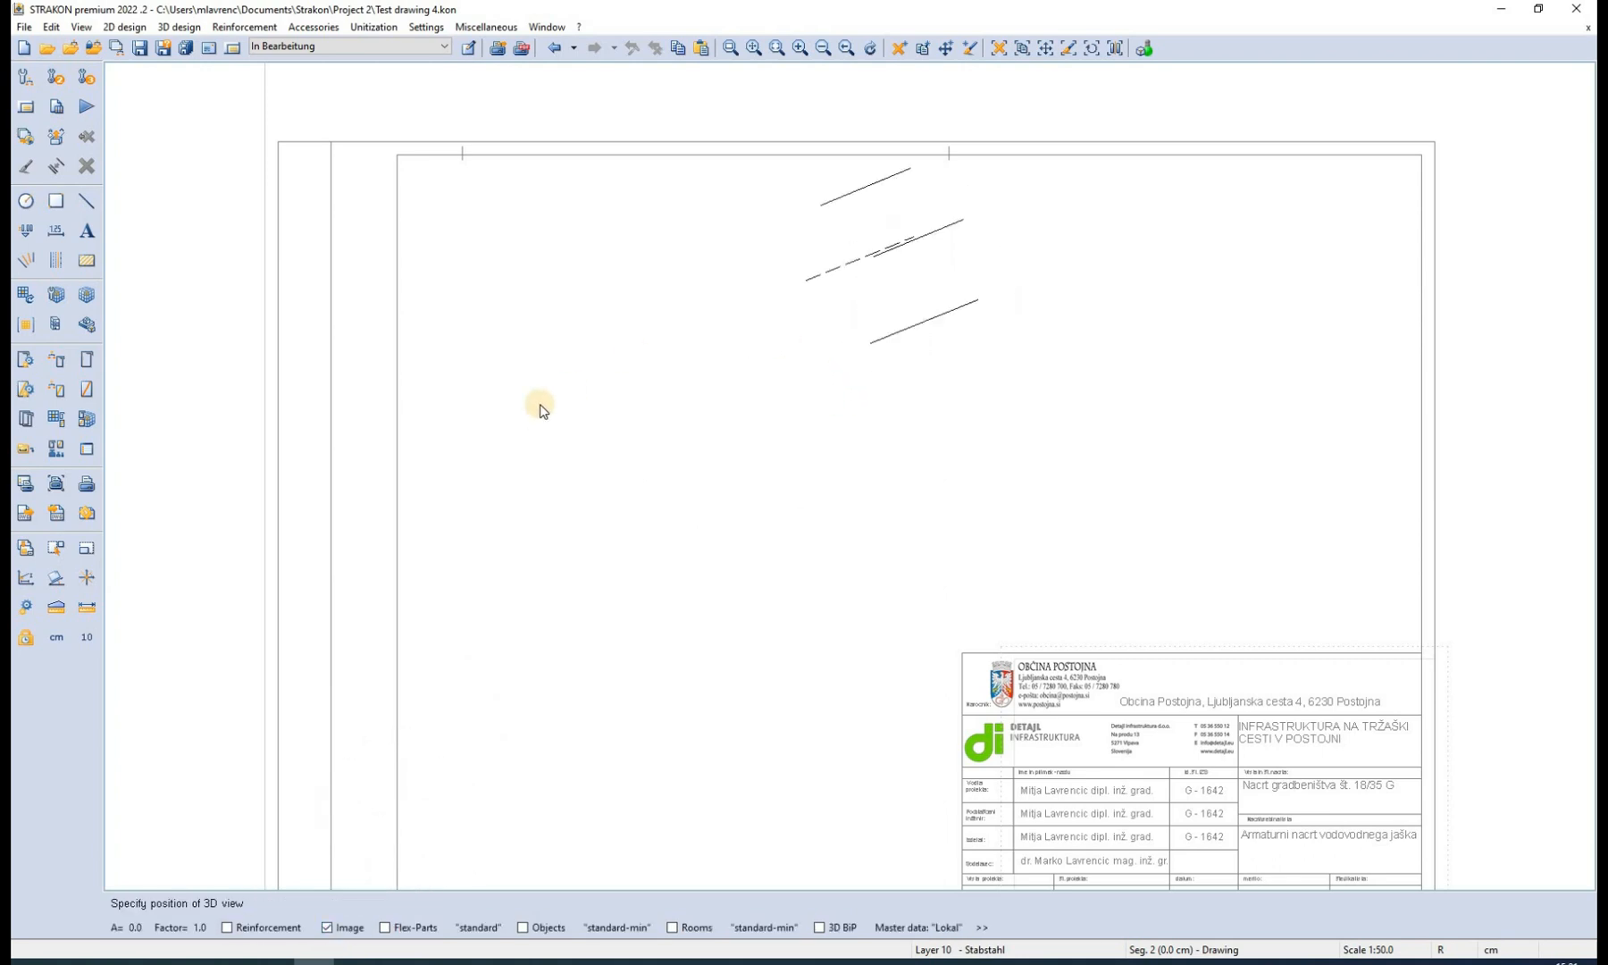
click(536, 407)
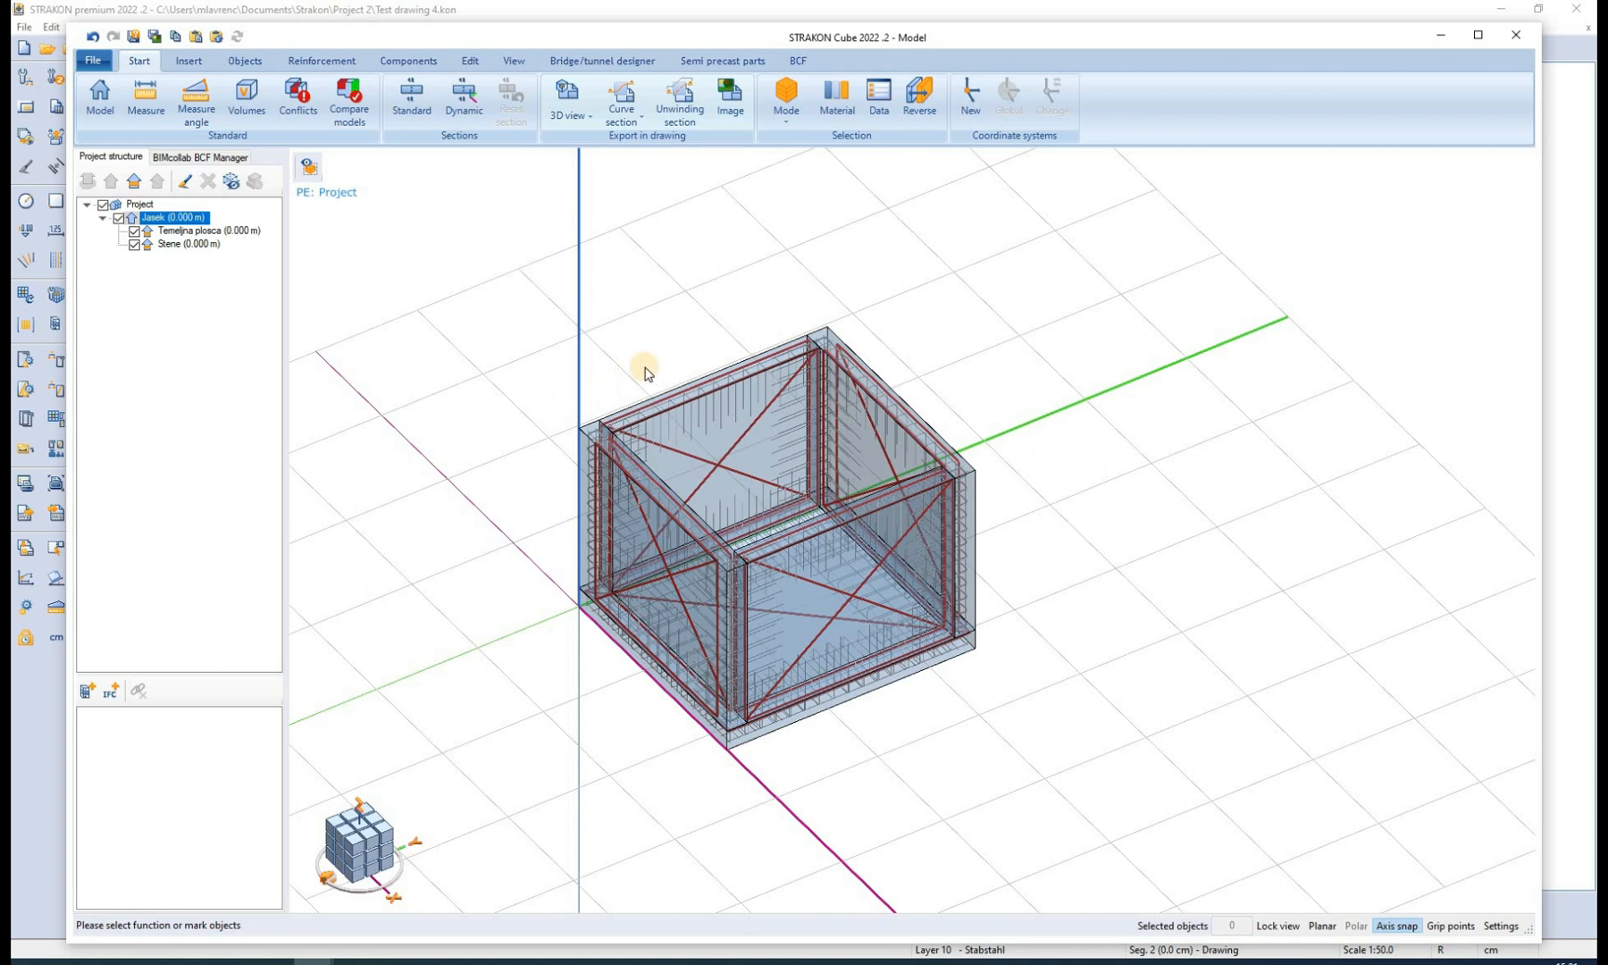
mouse_move(743, 309)
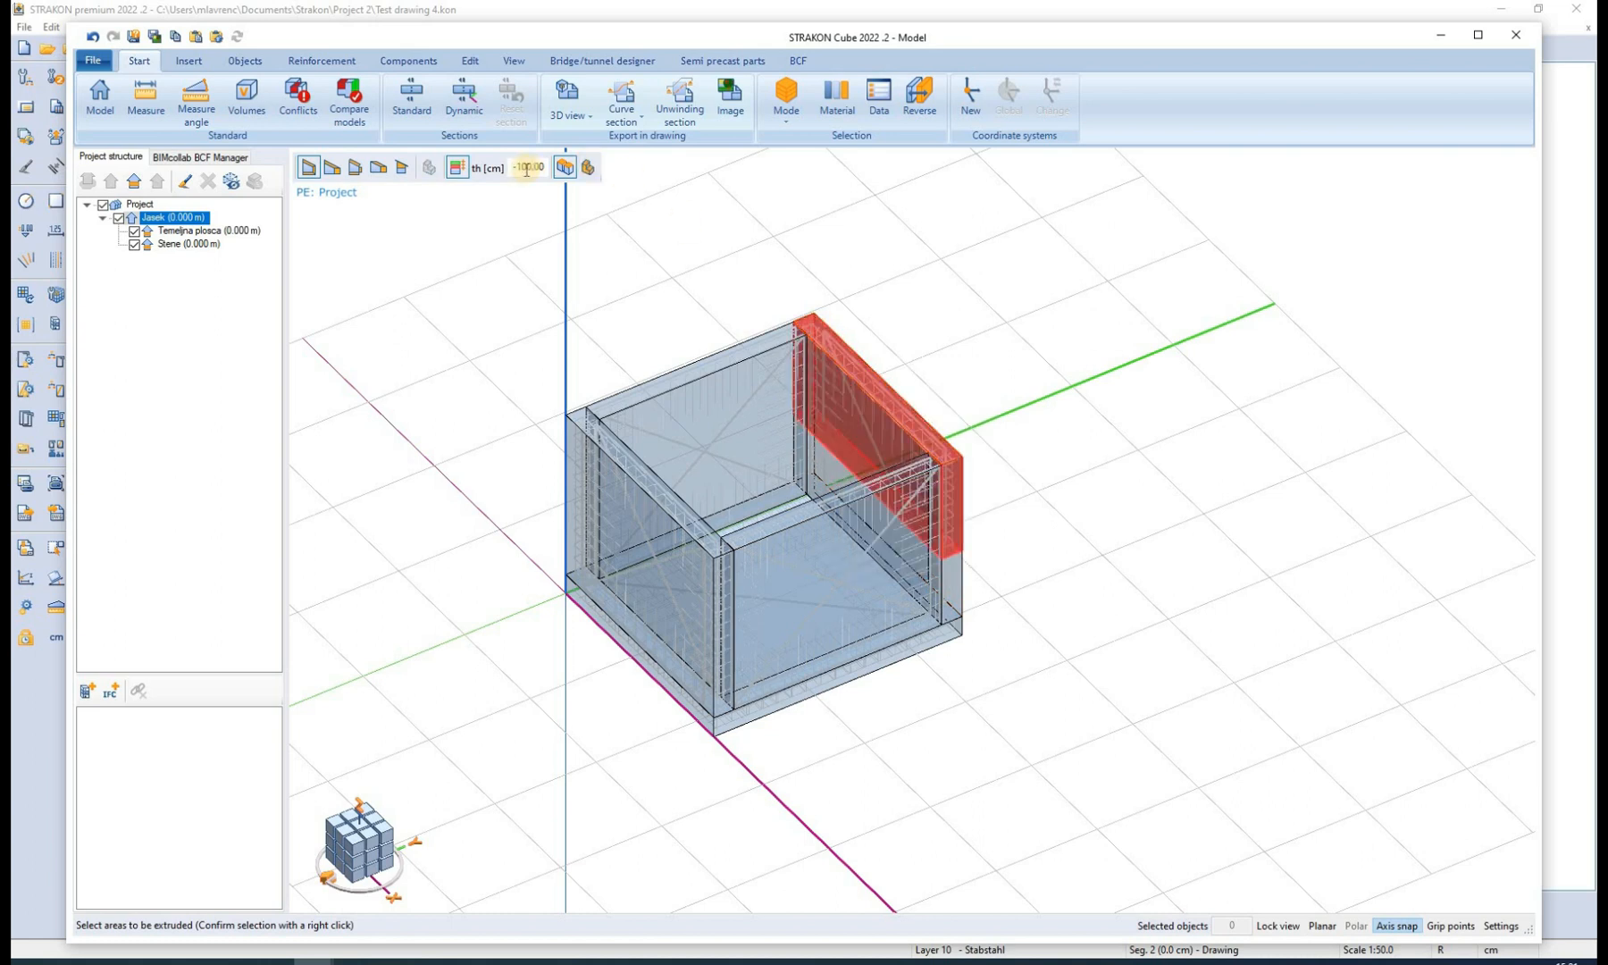
Extrude one wall's top face upward so it stands above the other walls
click(529, 166)
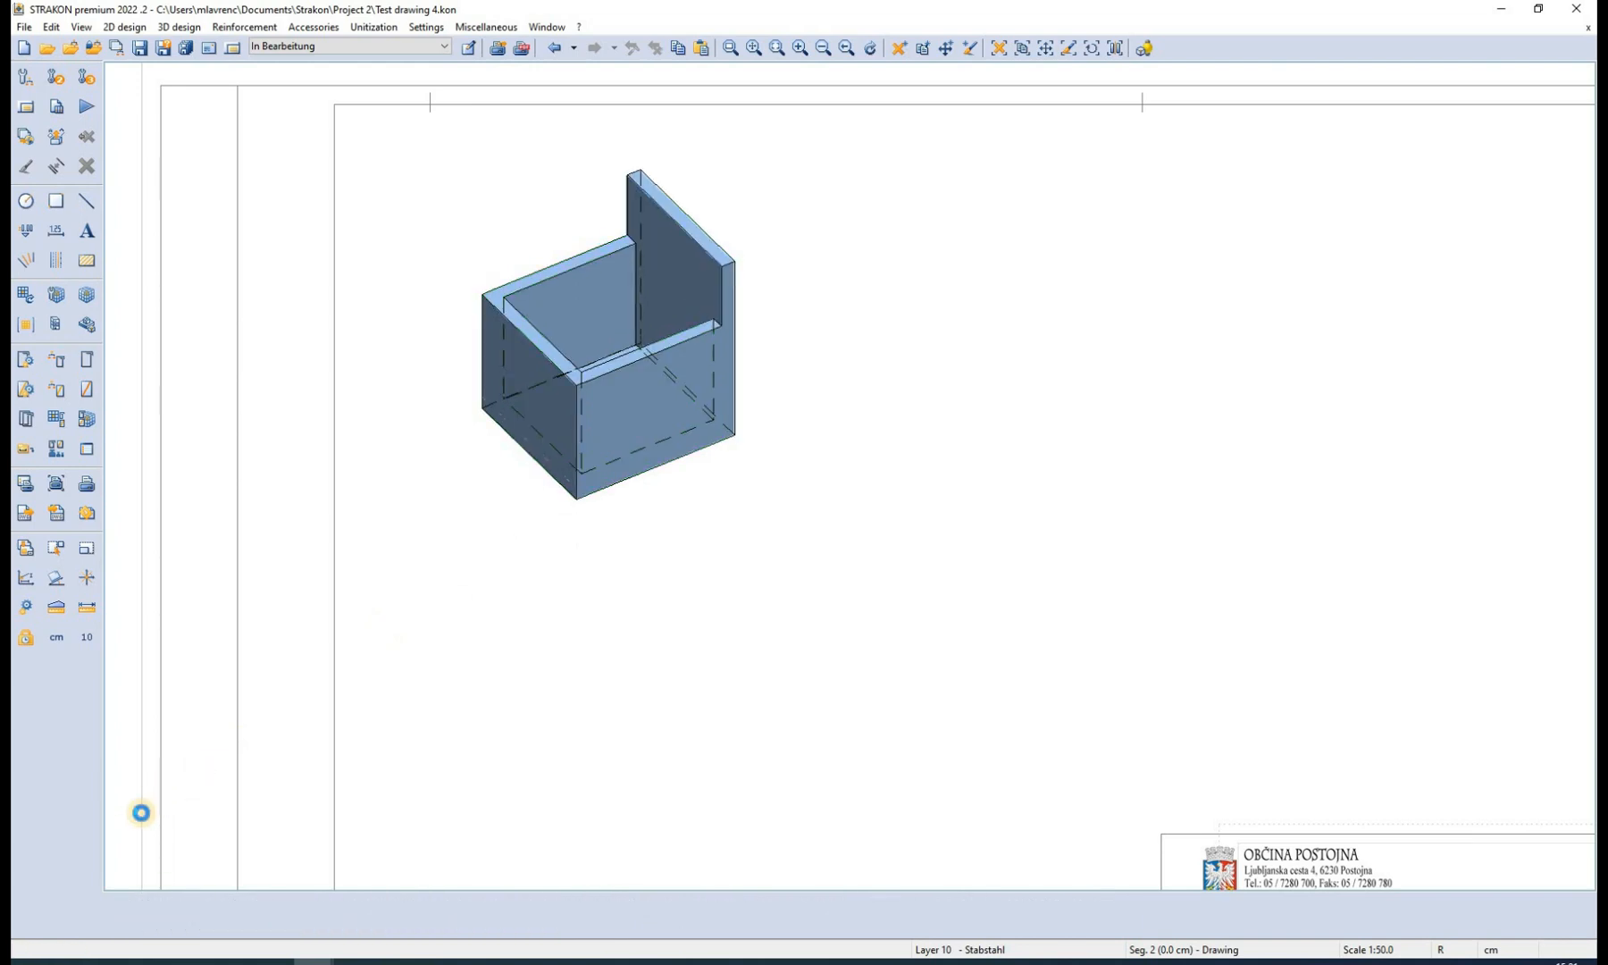
click(611, 356)
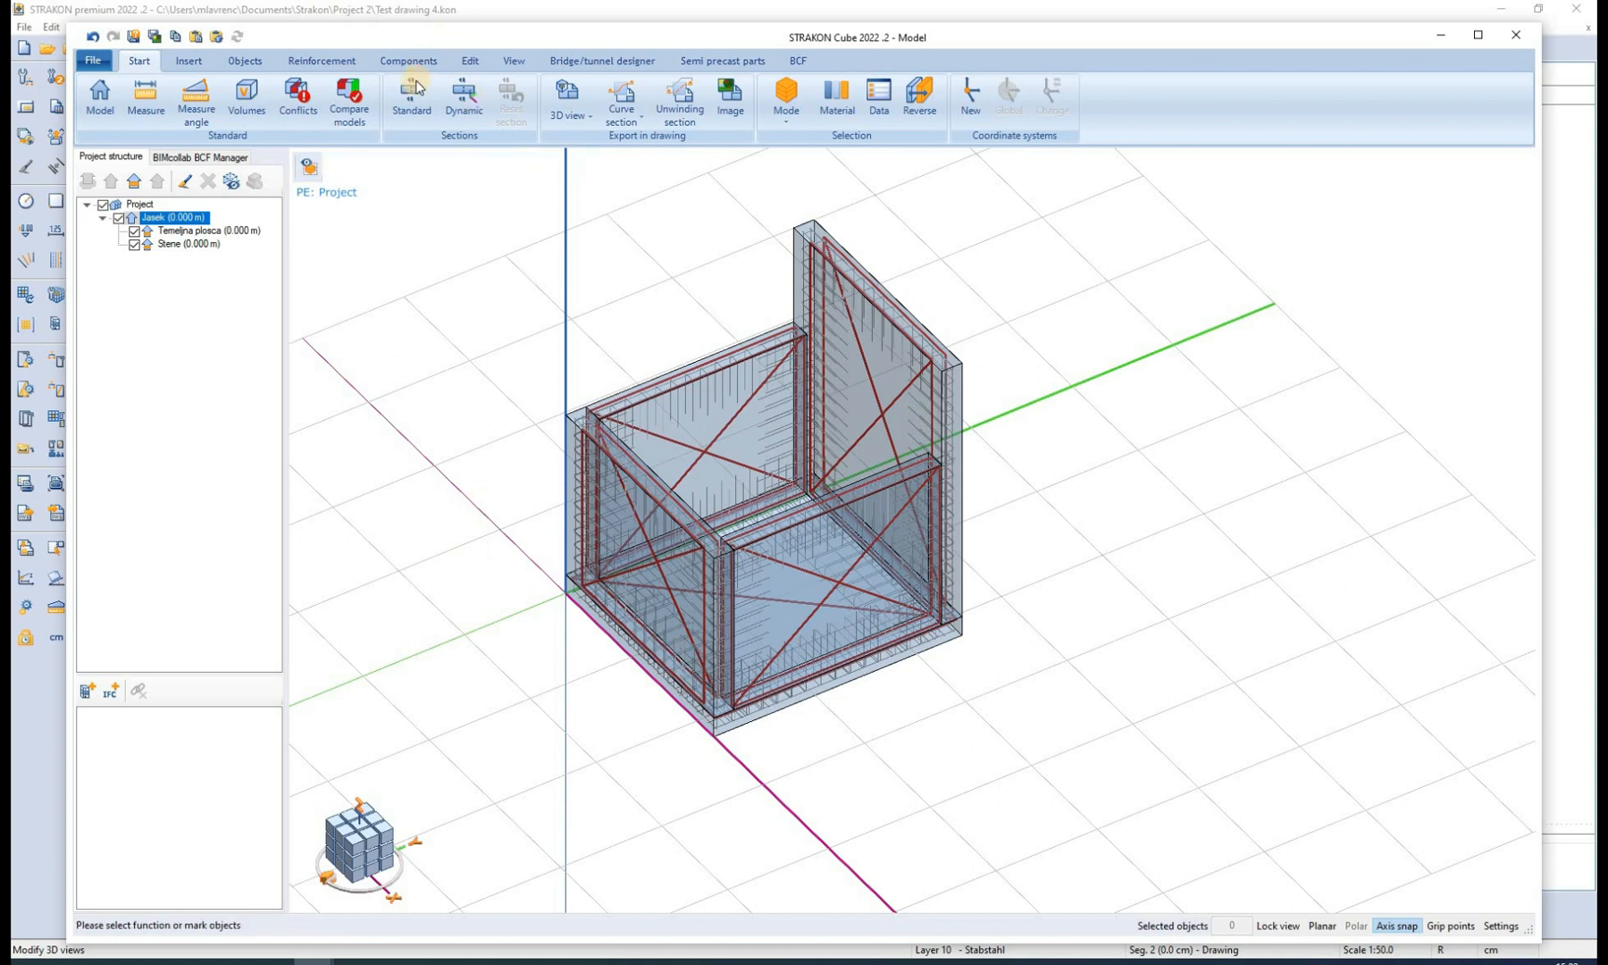
mouse_move(411, 93)
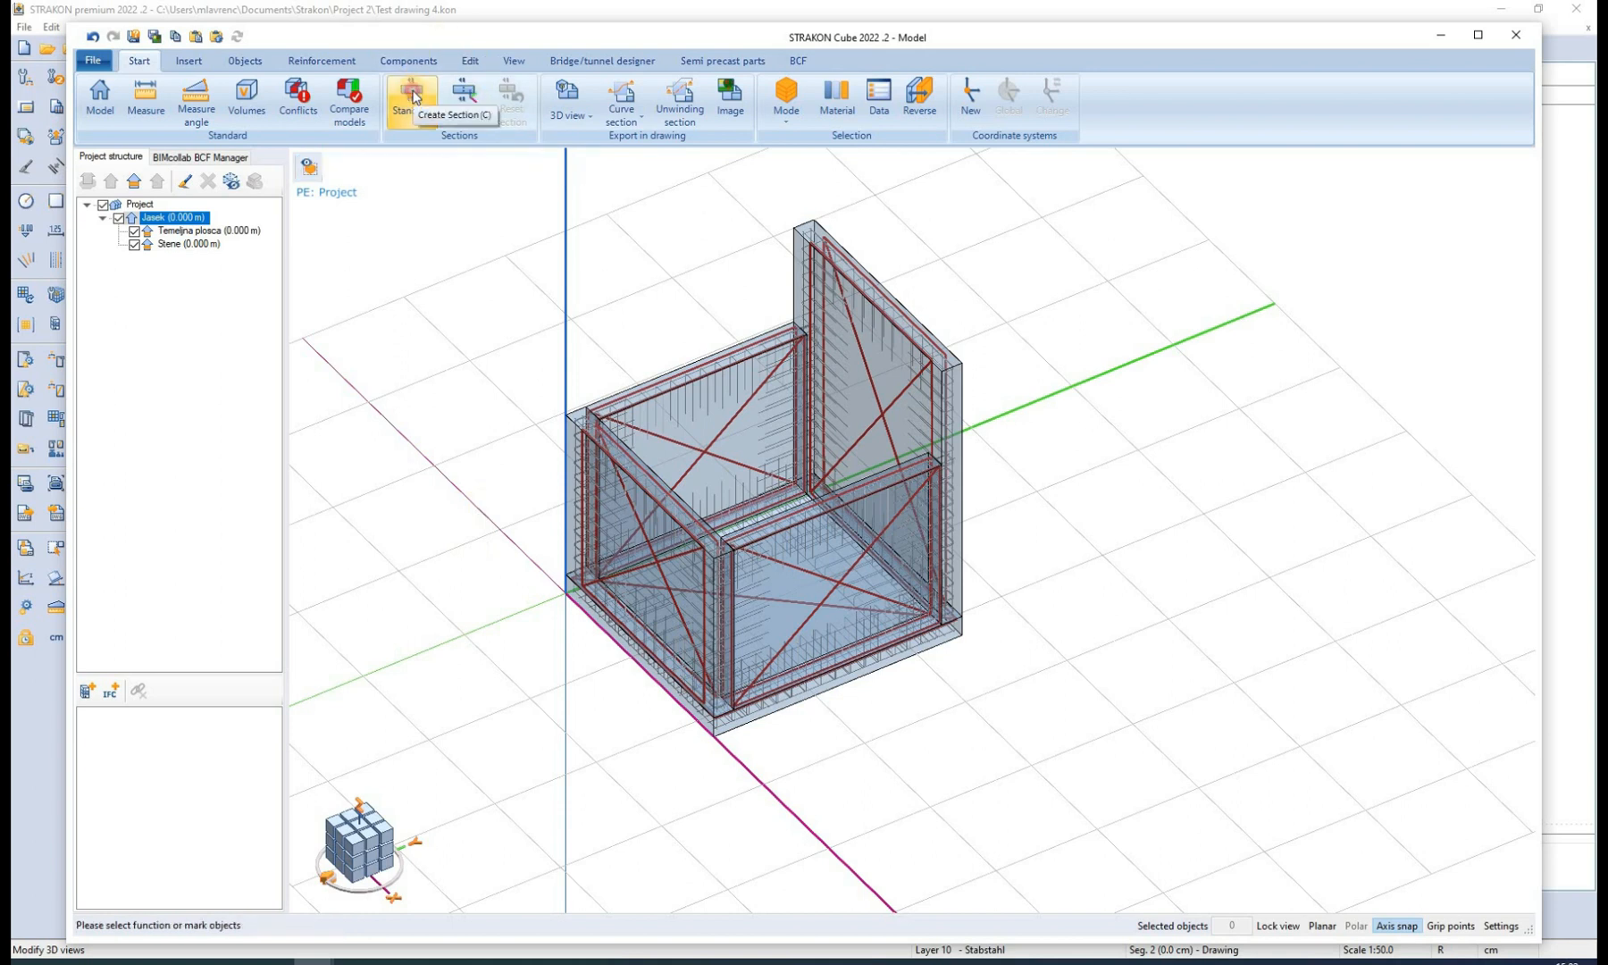
Draw a standard section line across the box plan with its height set below the slab
click(411, 93)
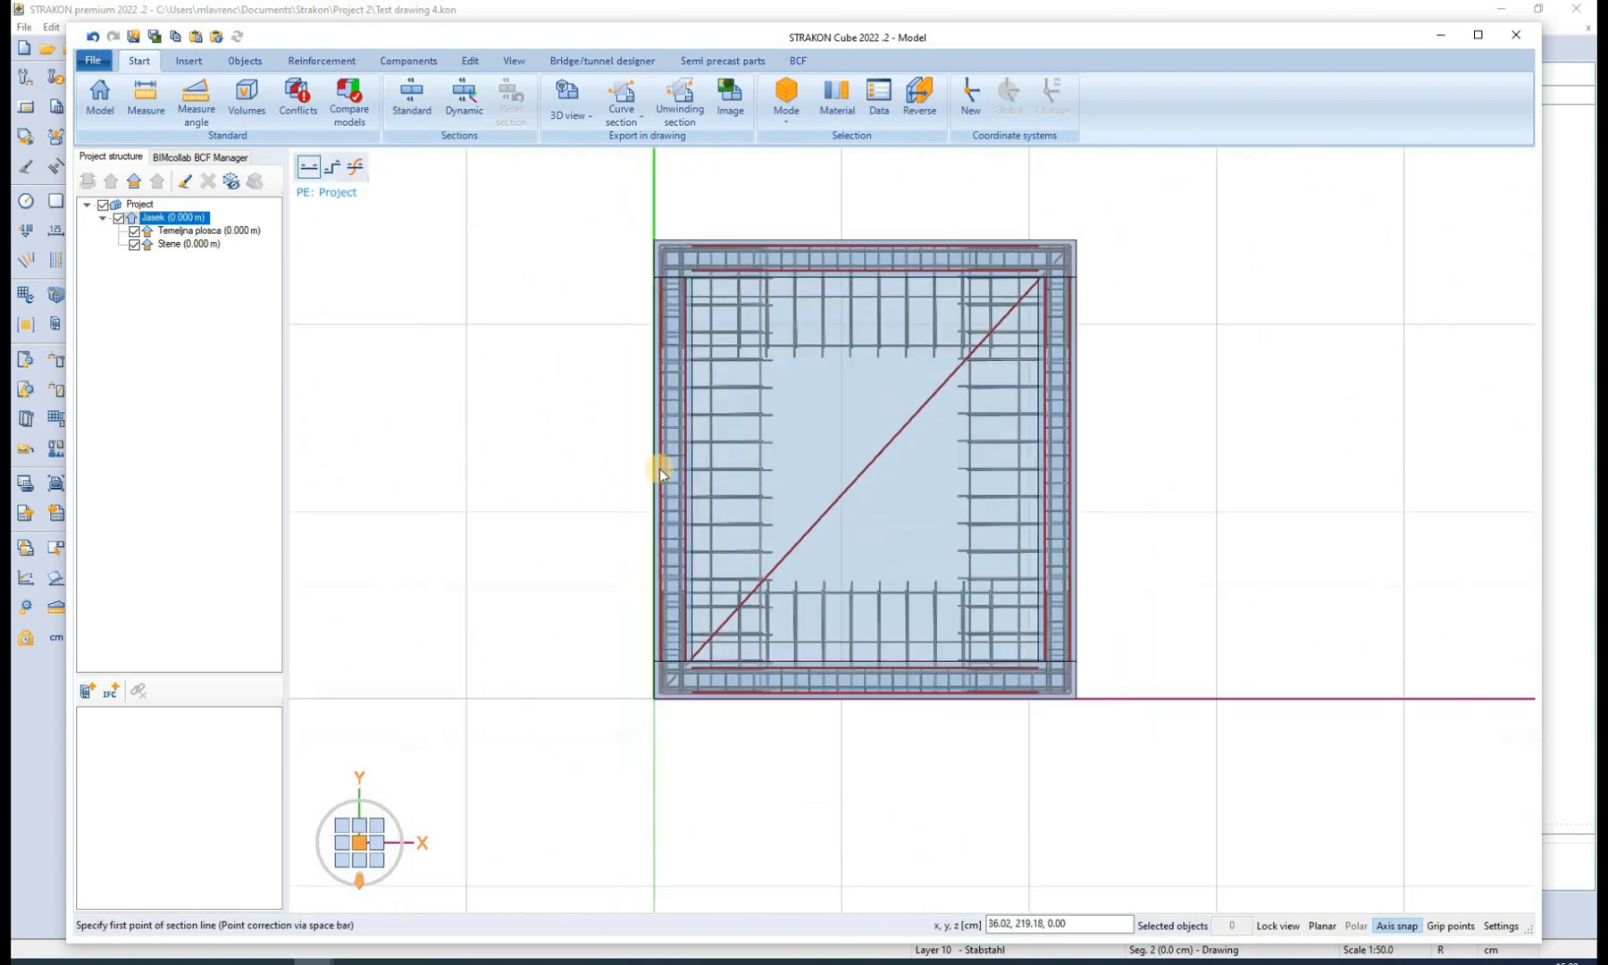
mouse_move(830, 500)
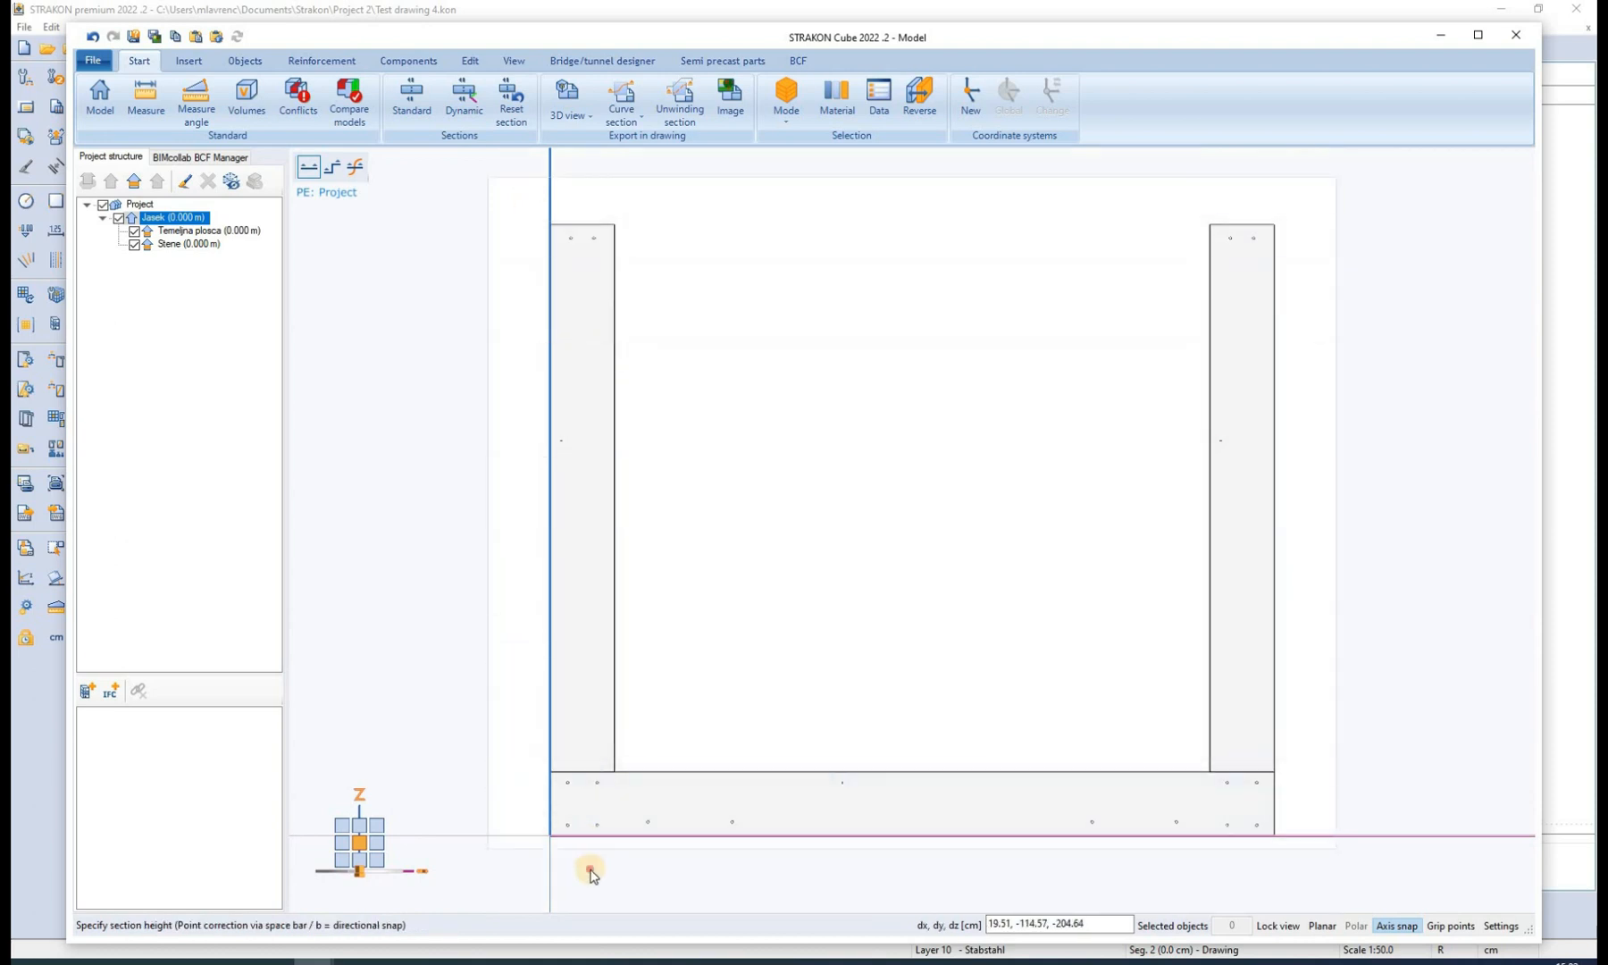
click(567, 92)
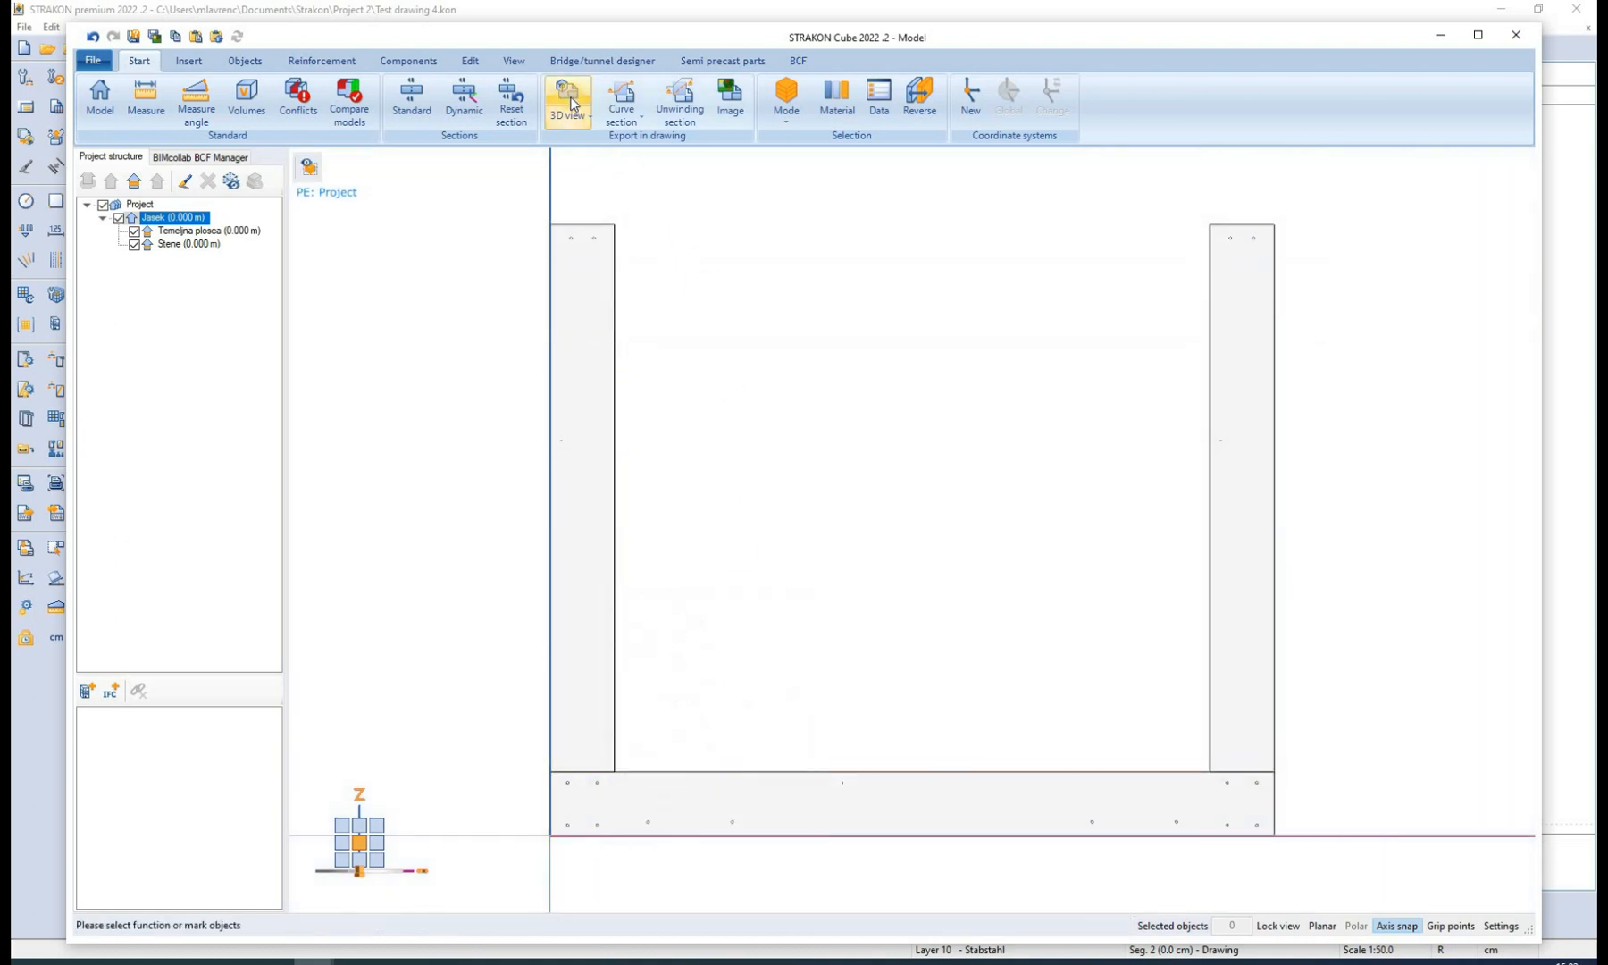
Place the wall-and-slab section with reinforcement on the sheet and attach the 2ø8 bar labels
click(566, 95)
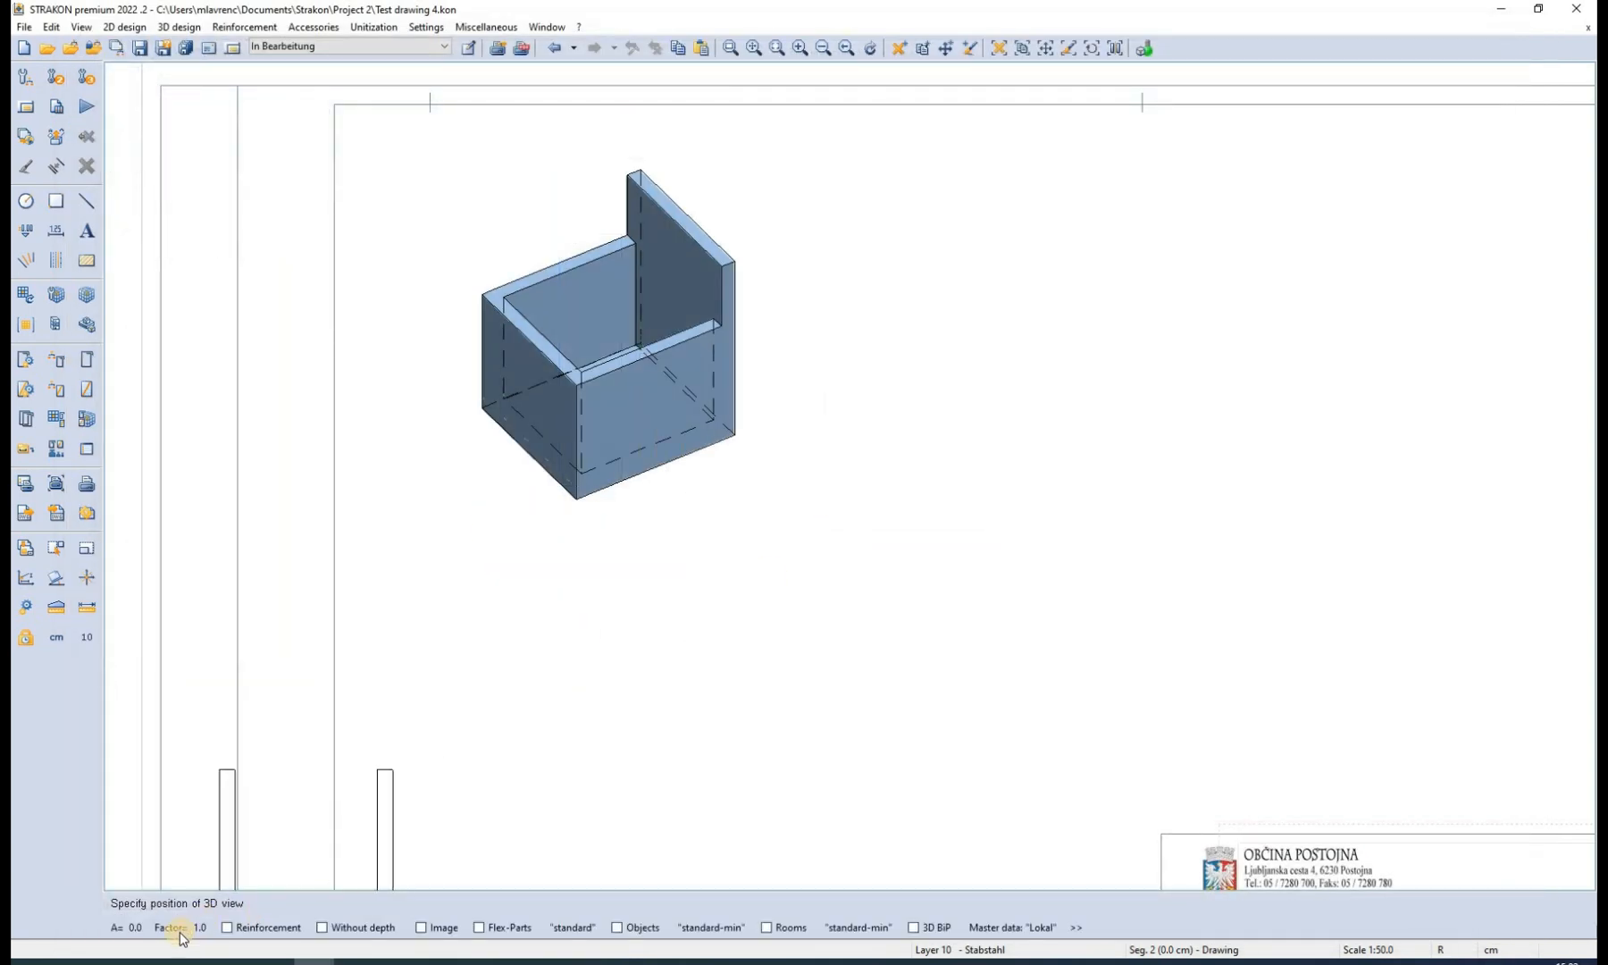
mouse_move(231, 927)
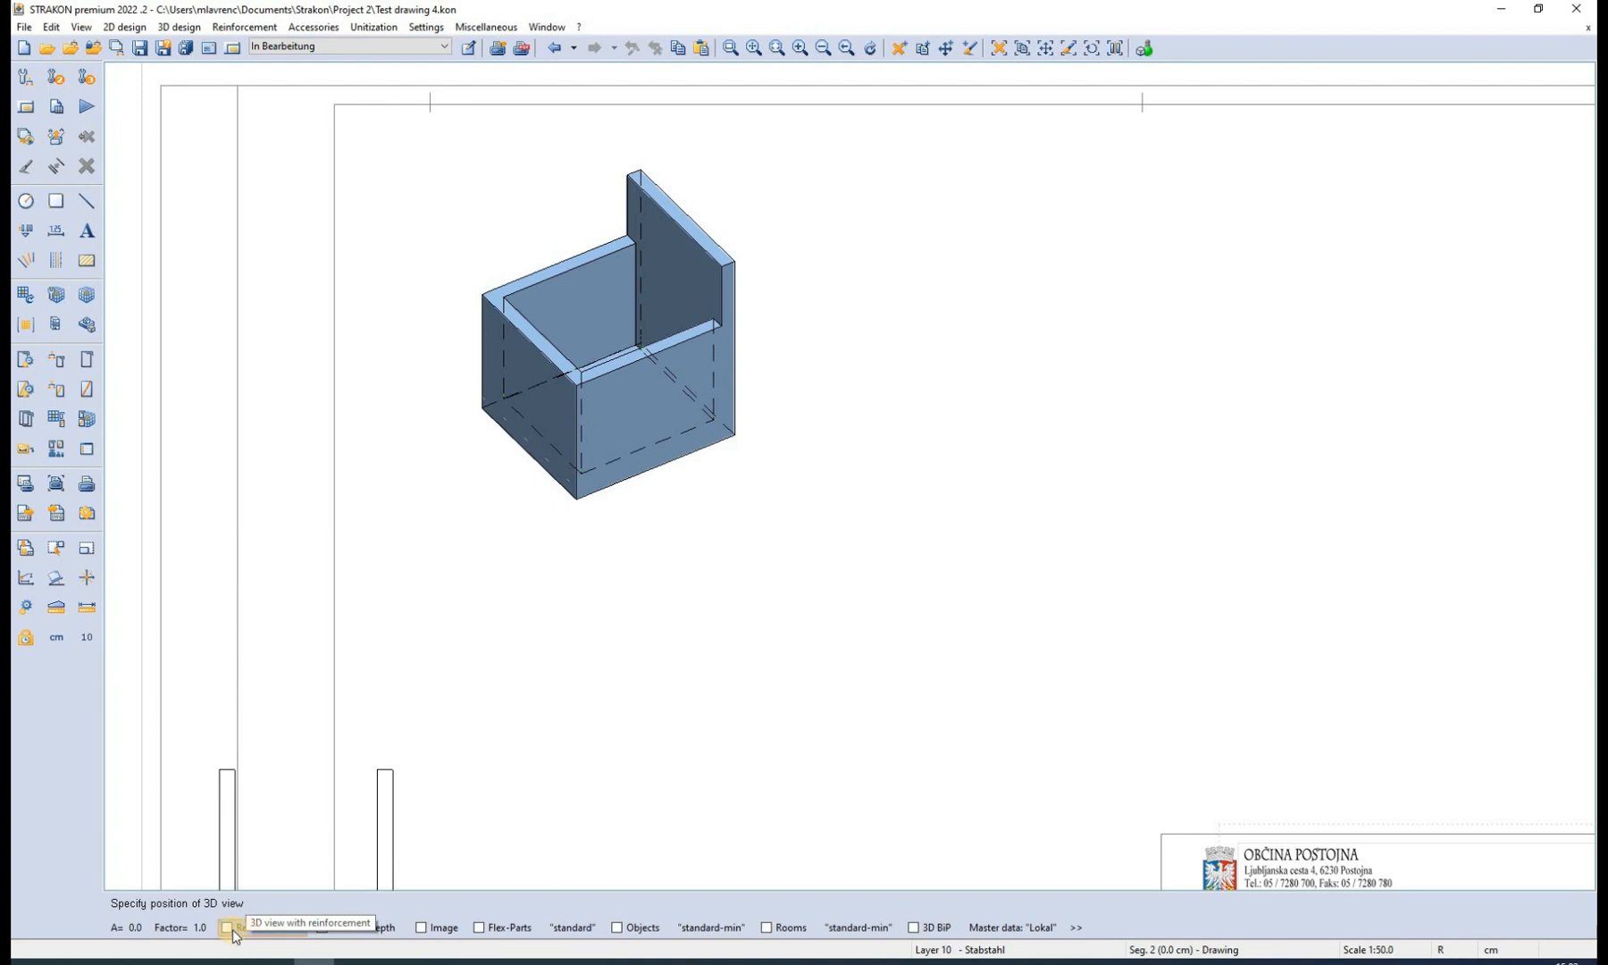
click(225, 927)
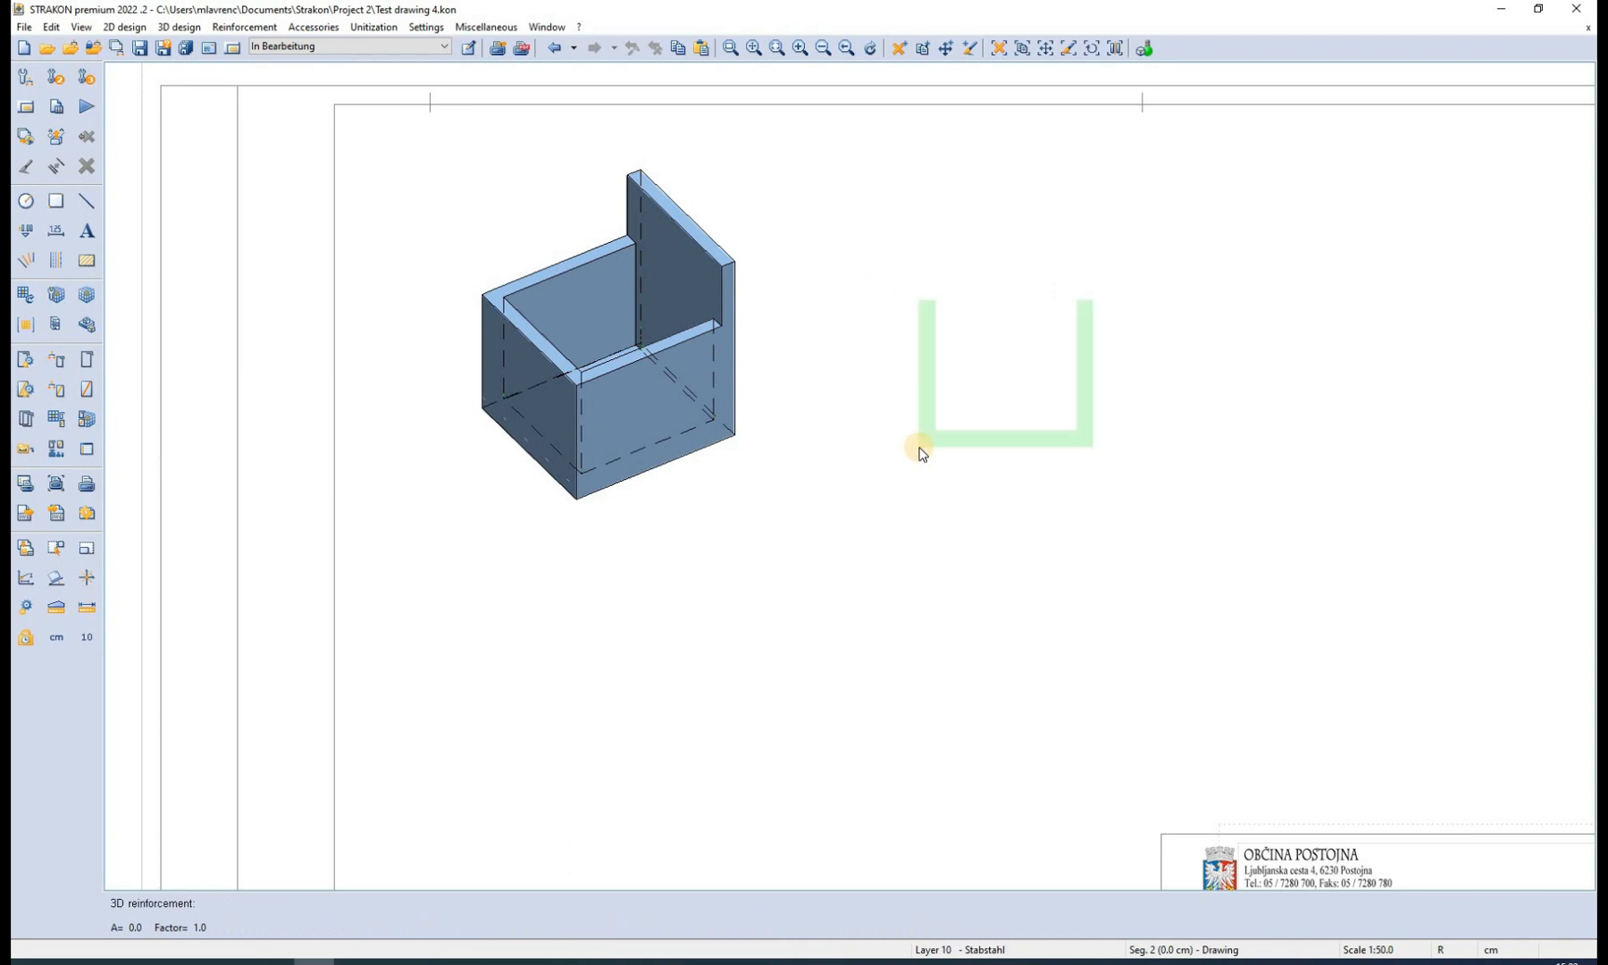
click(921, 450)
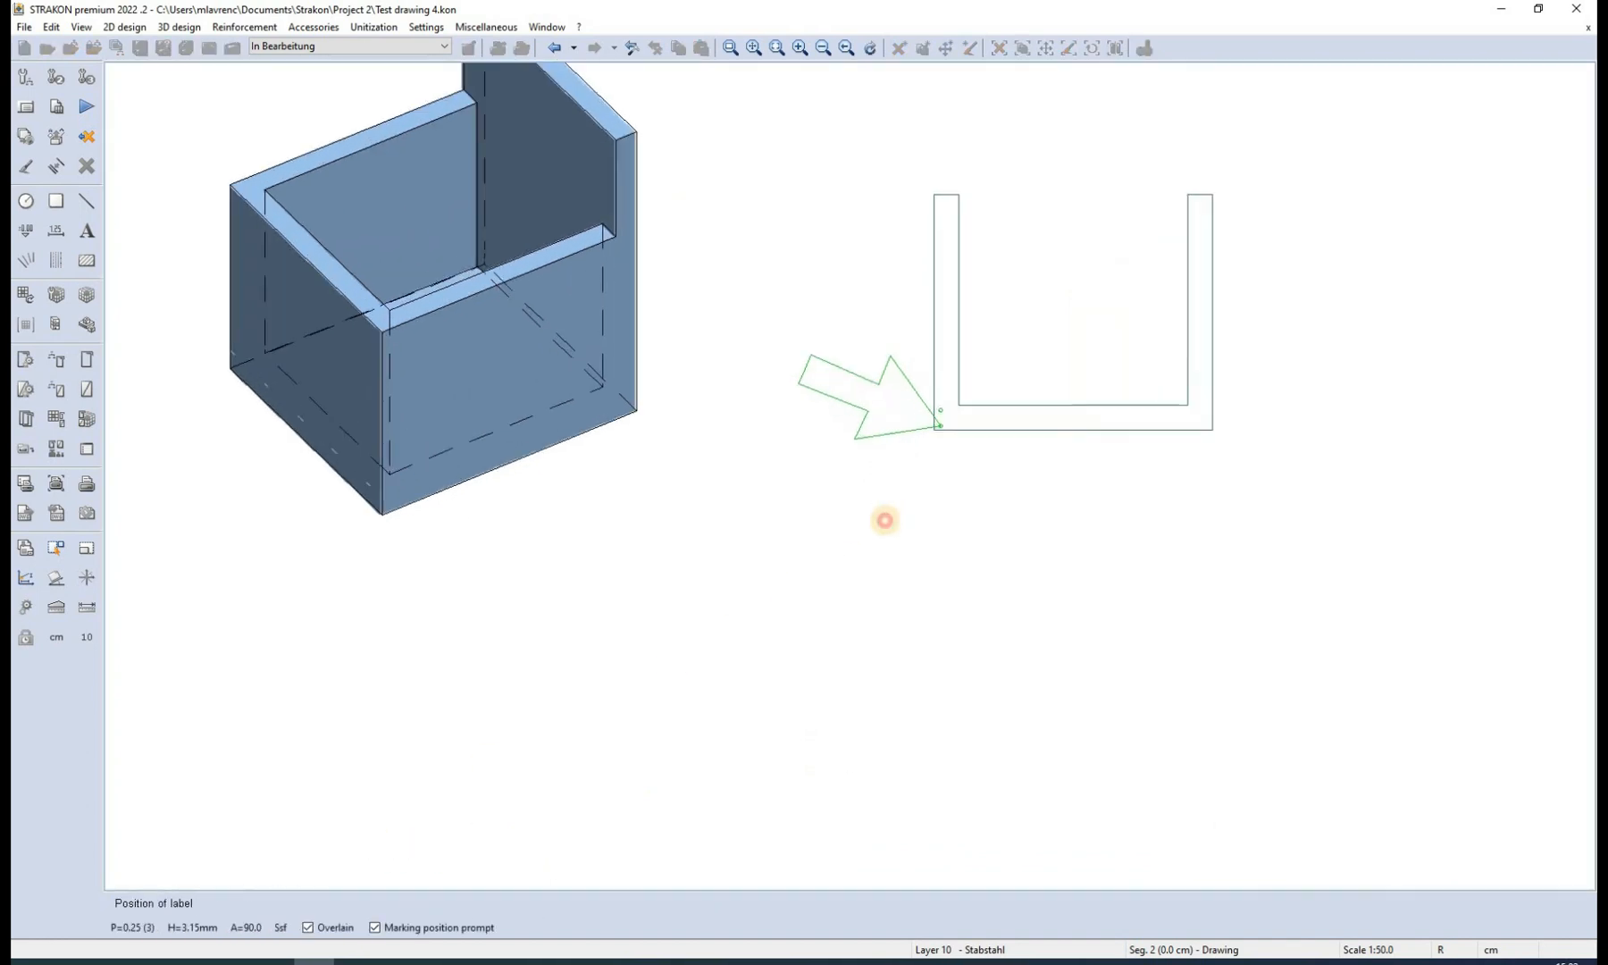
click(886, 520)
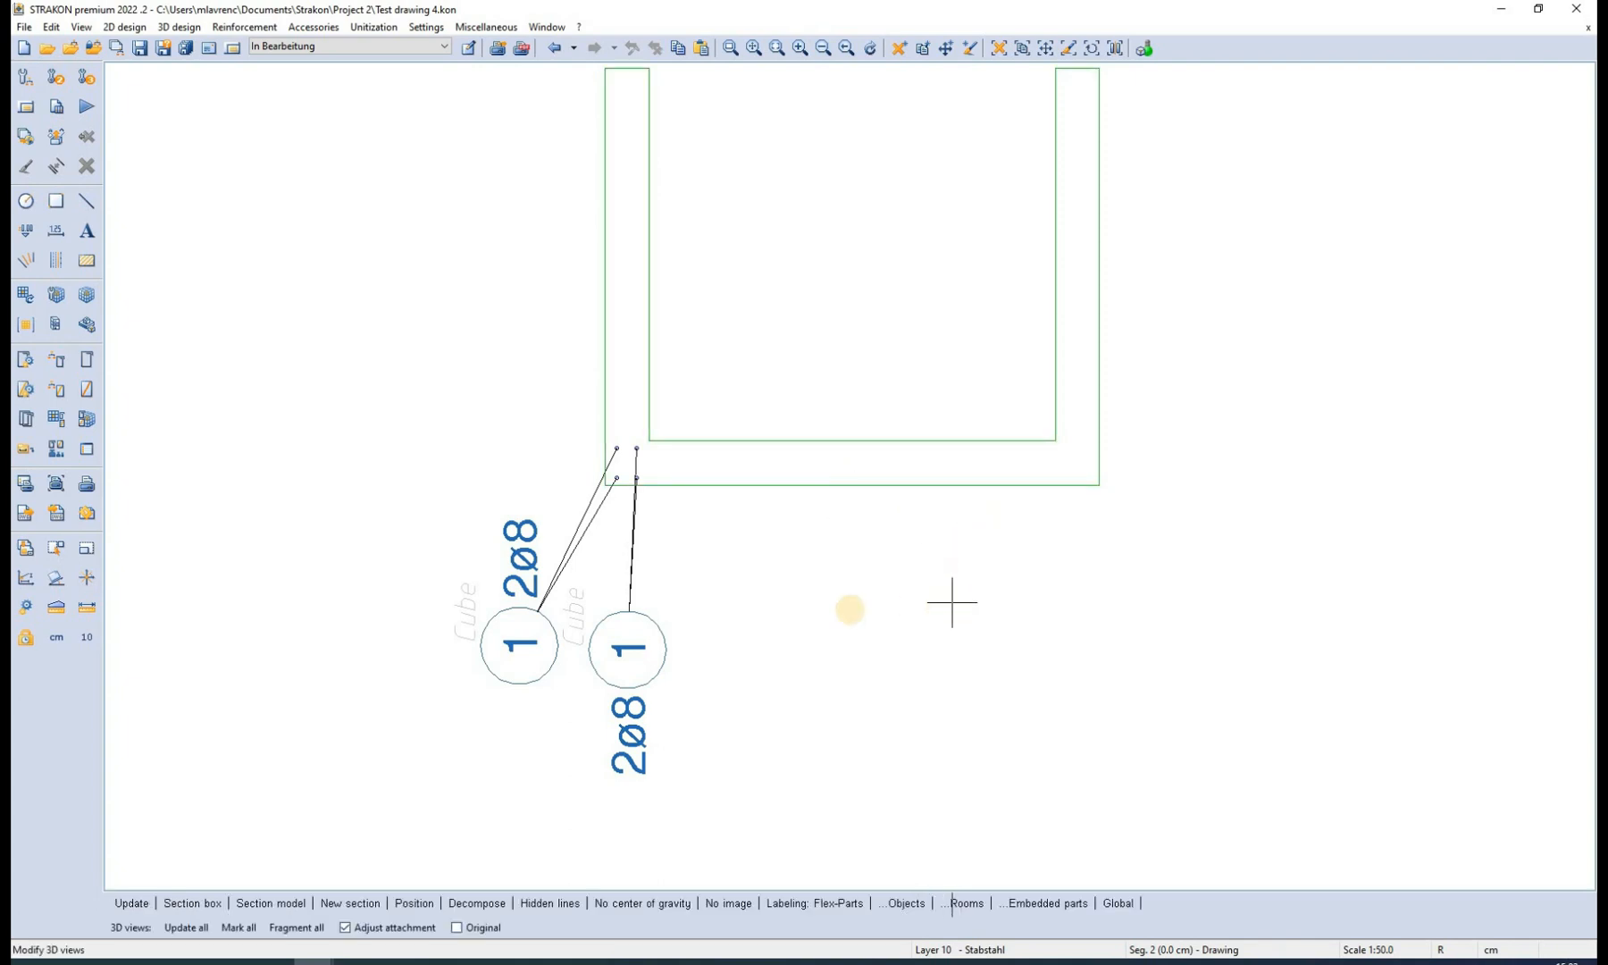
mouse_move(187, 706)
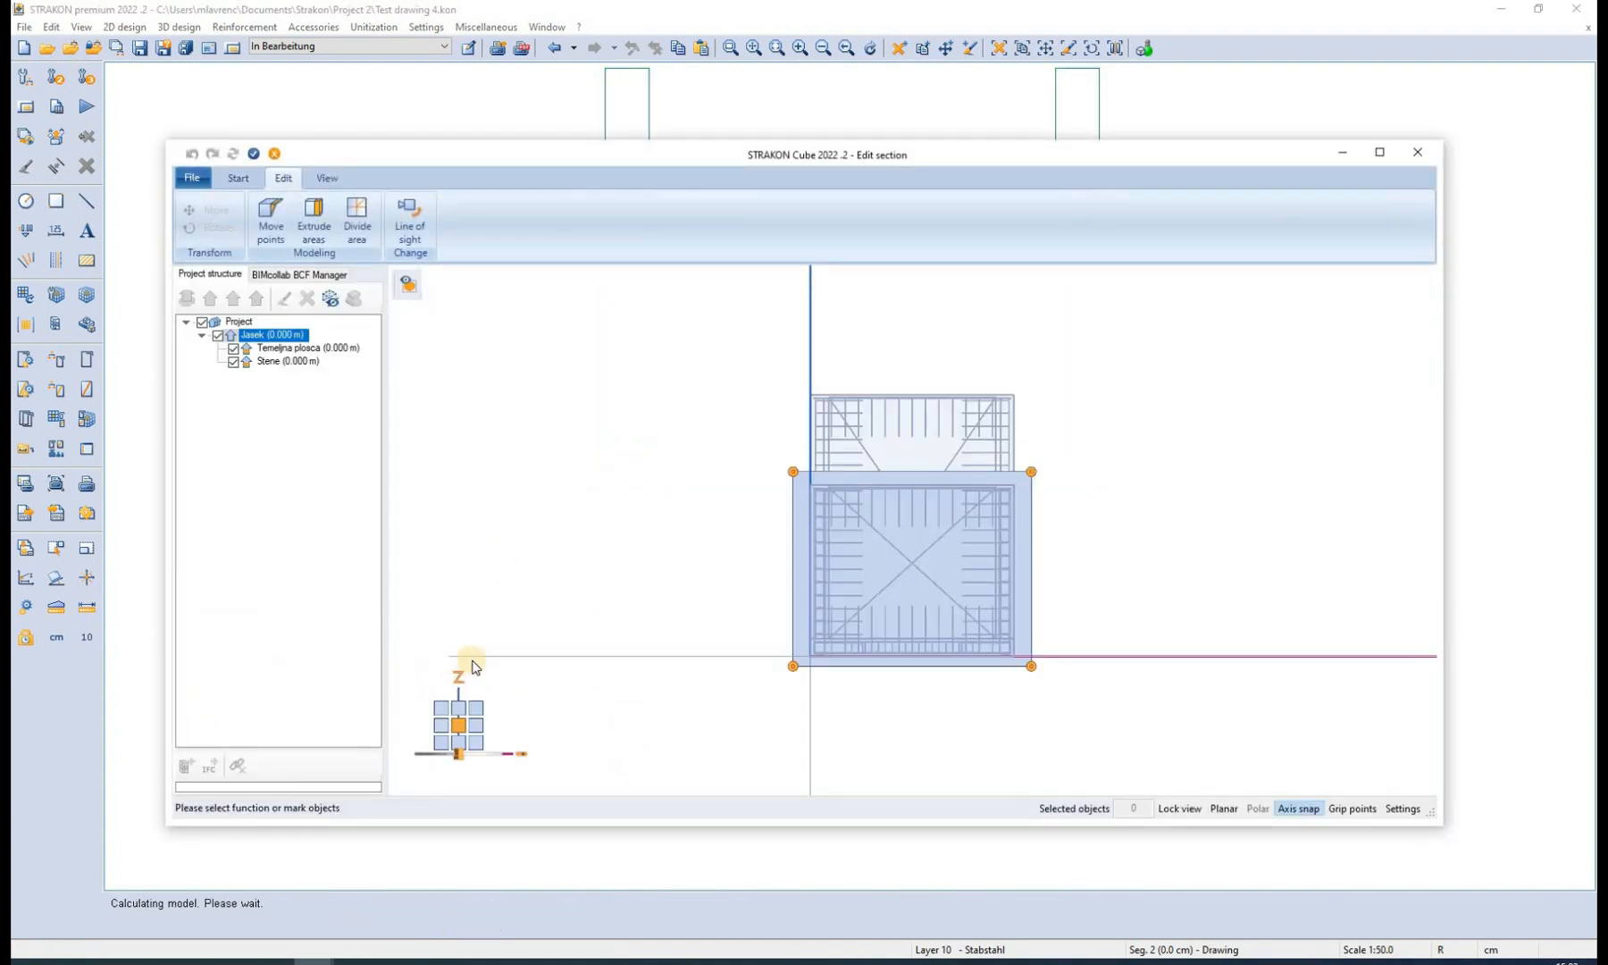
mouse_move(788, 538)
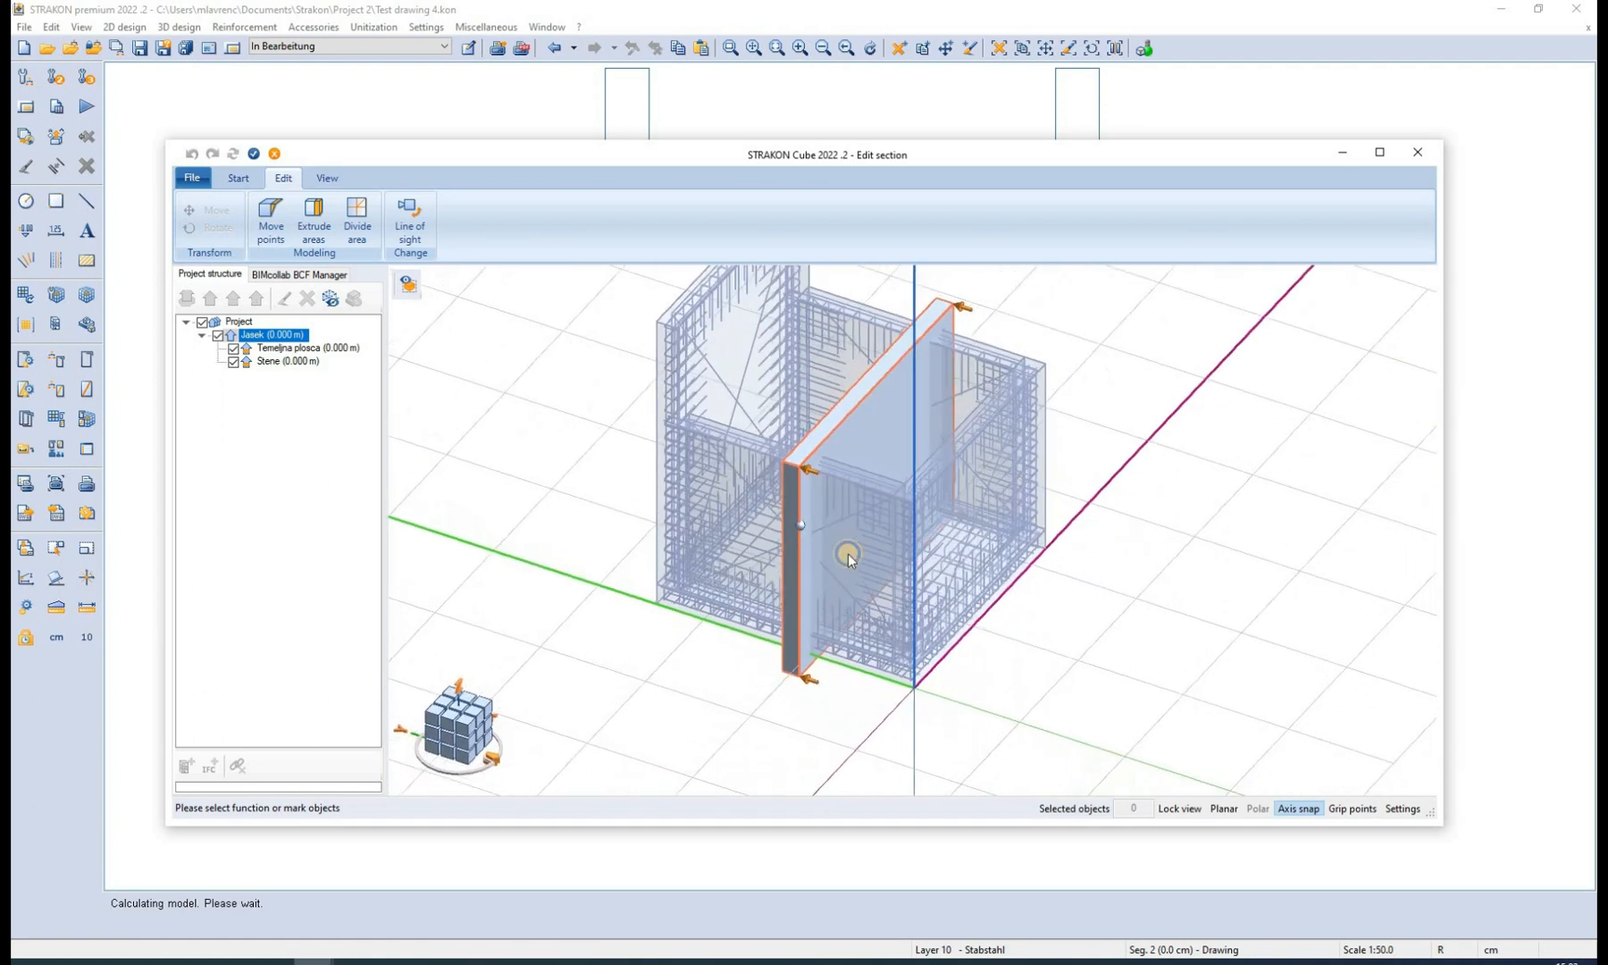
Shift the section plane in Edit section so the cut shows one wall and the slab reinforcement
click(313, 218)
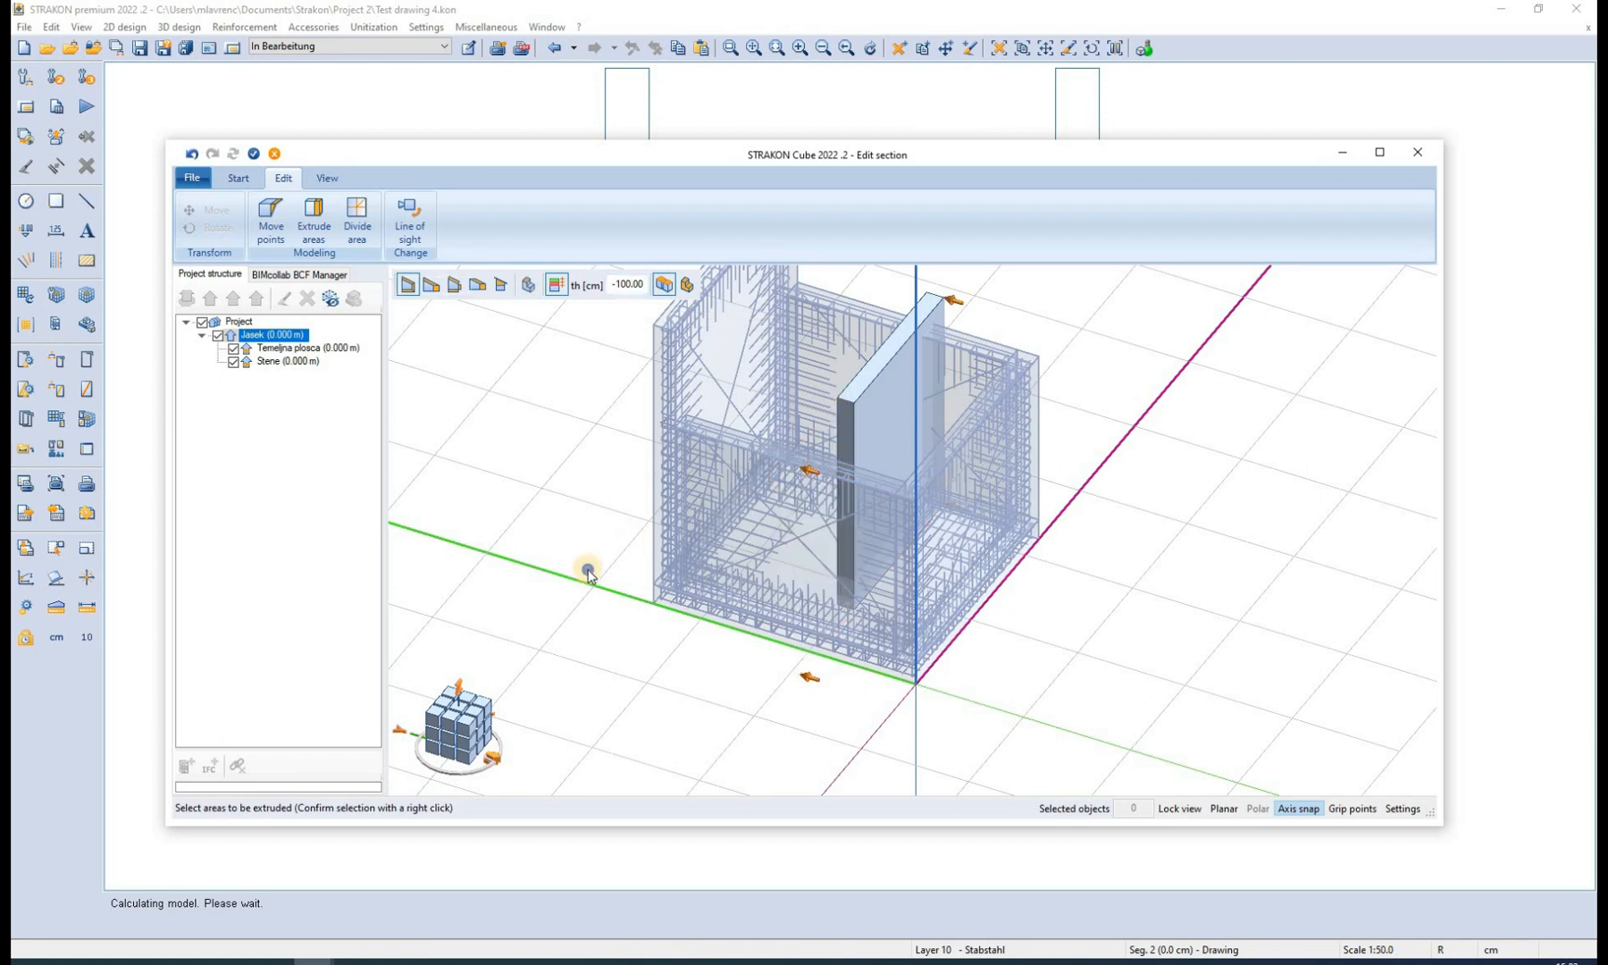
click(255, 152)
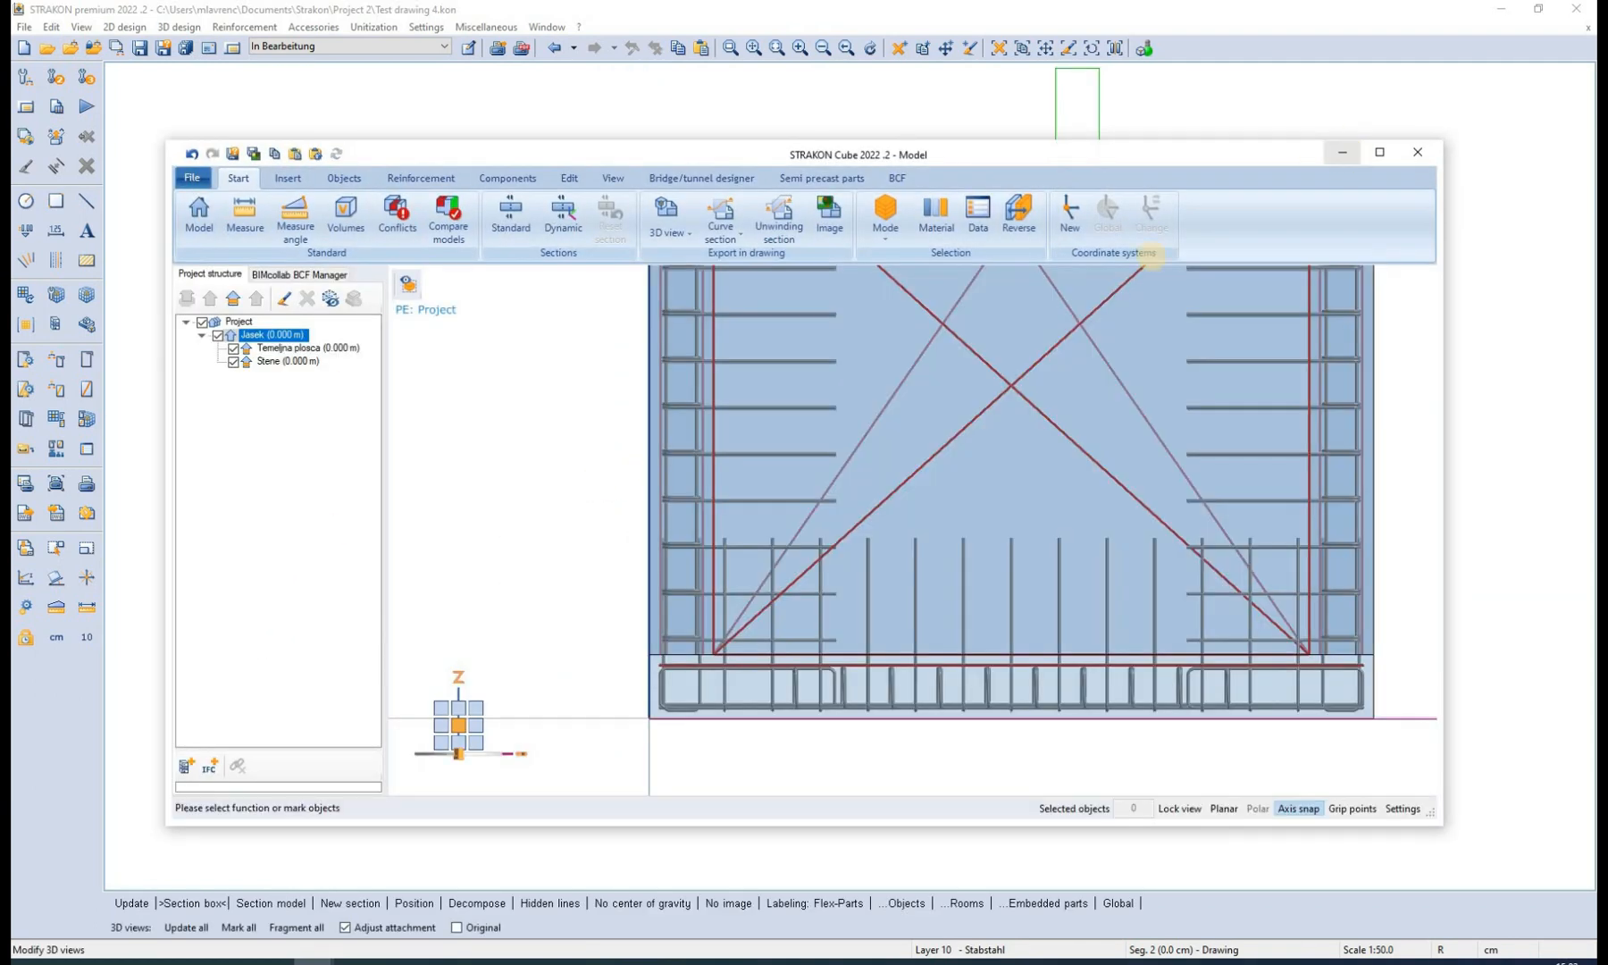
Set the Wall 2 and Concrete slab labels to hexagon symbols and drag them clear of the outline
click(1417, 150)
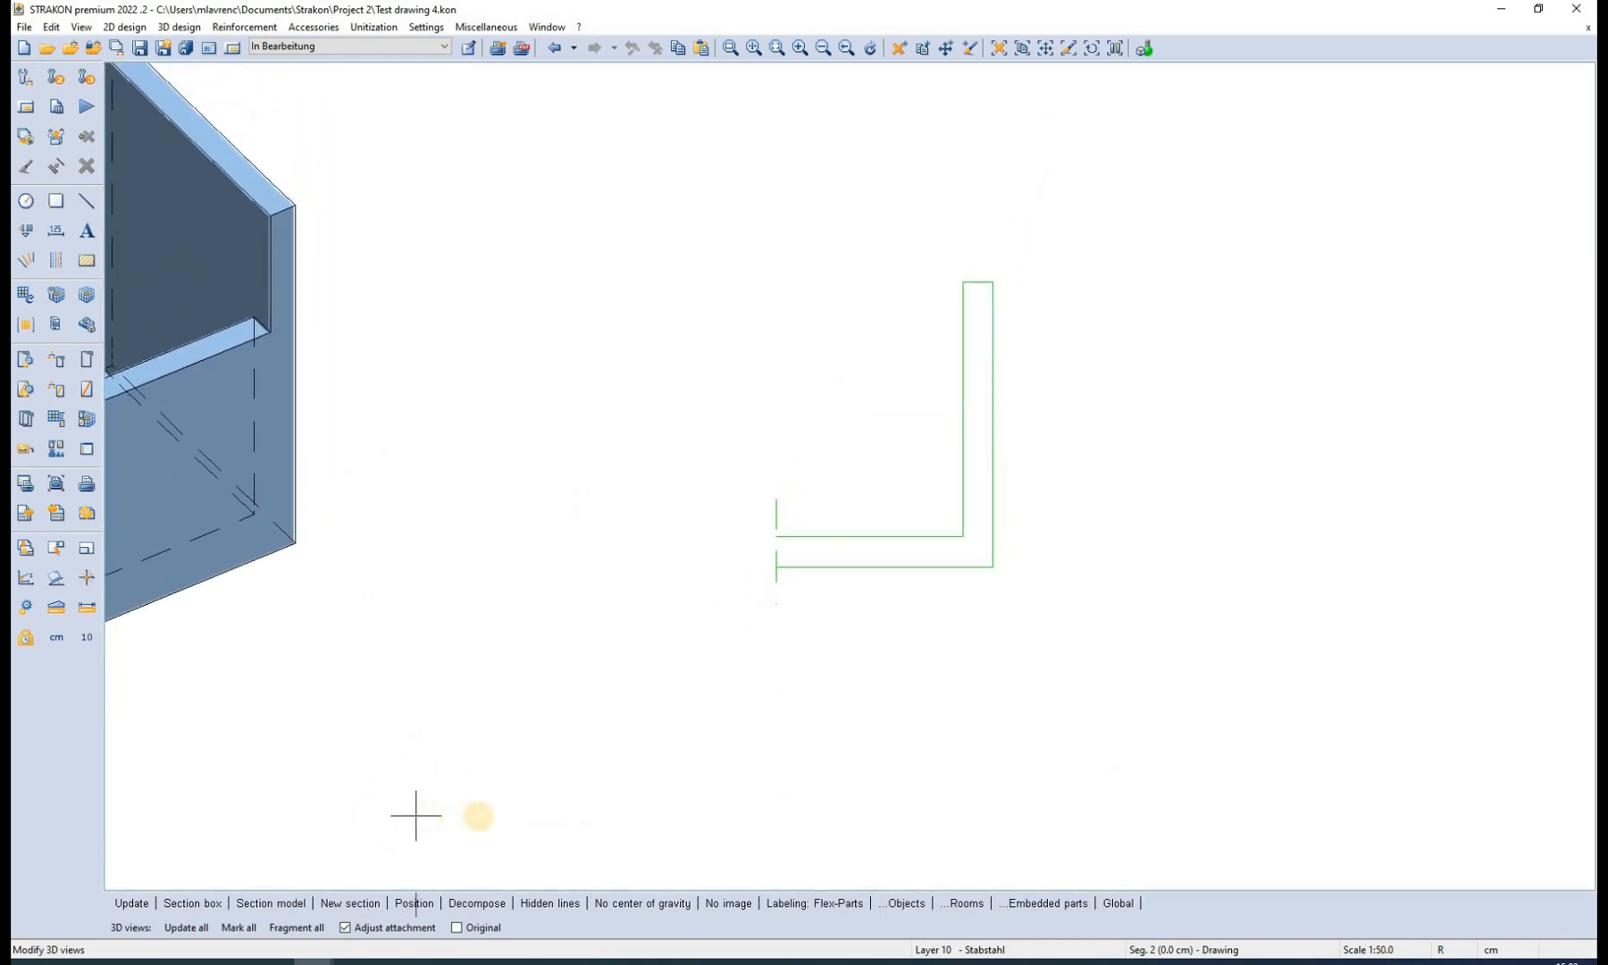
mouse_move(867, 827)
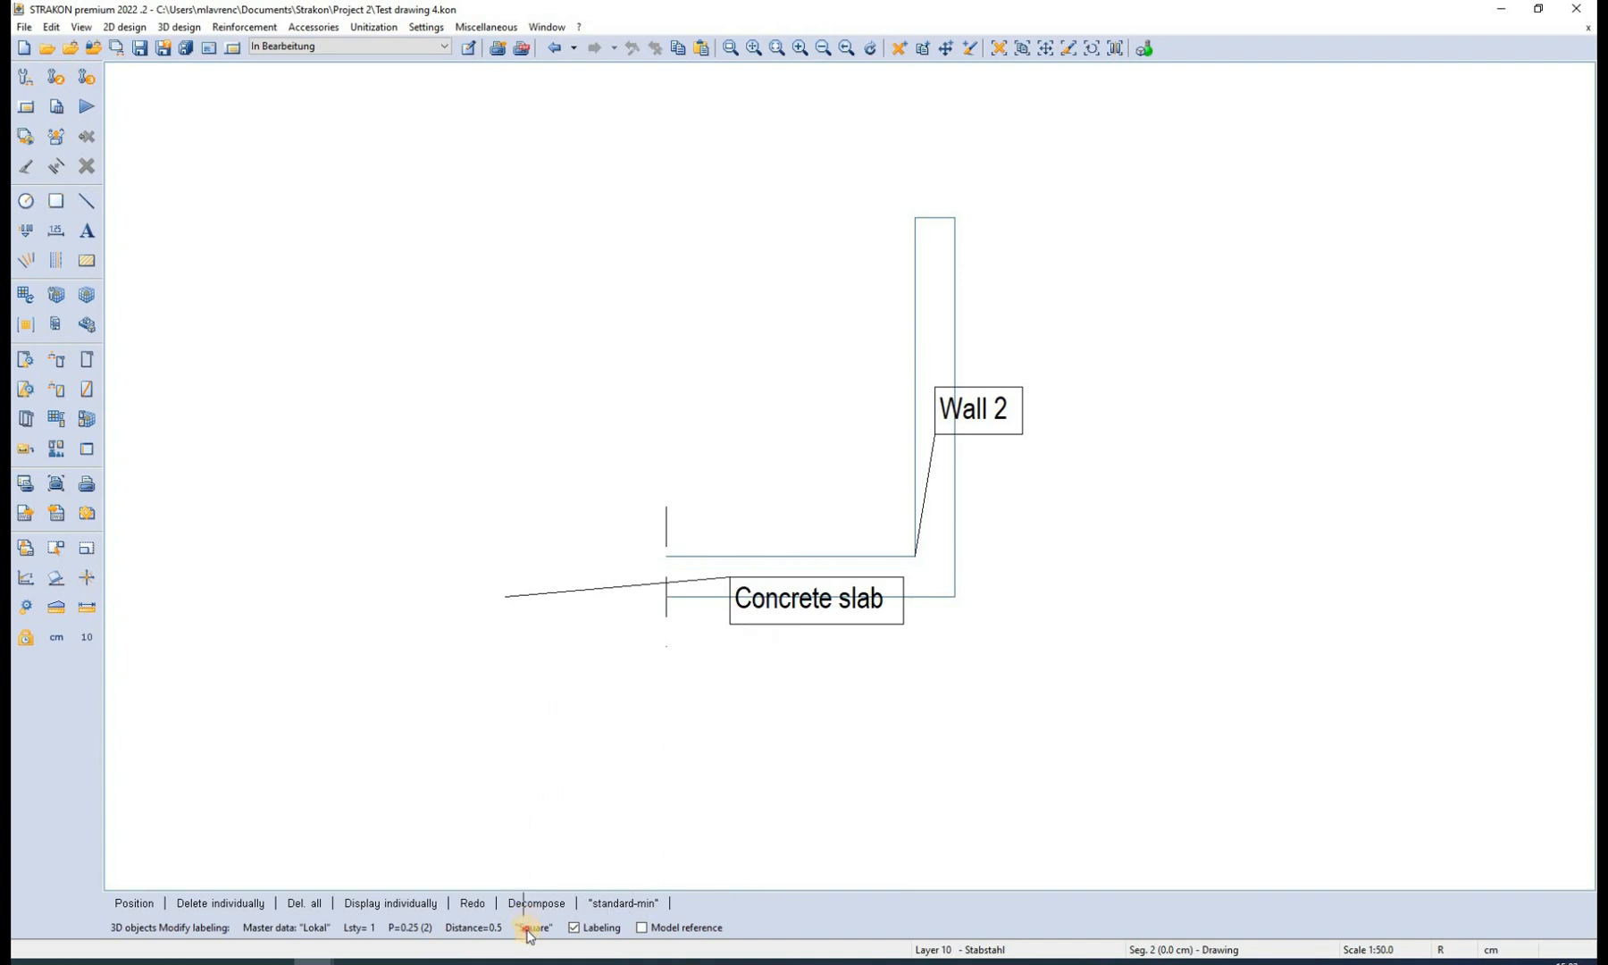
click(532, 927)
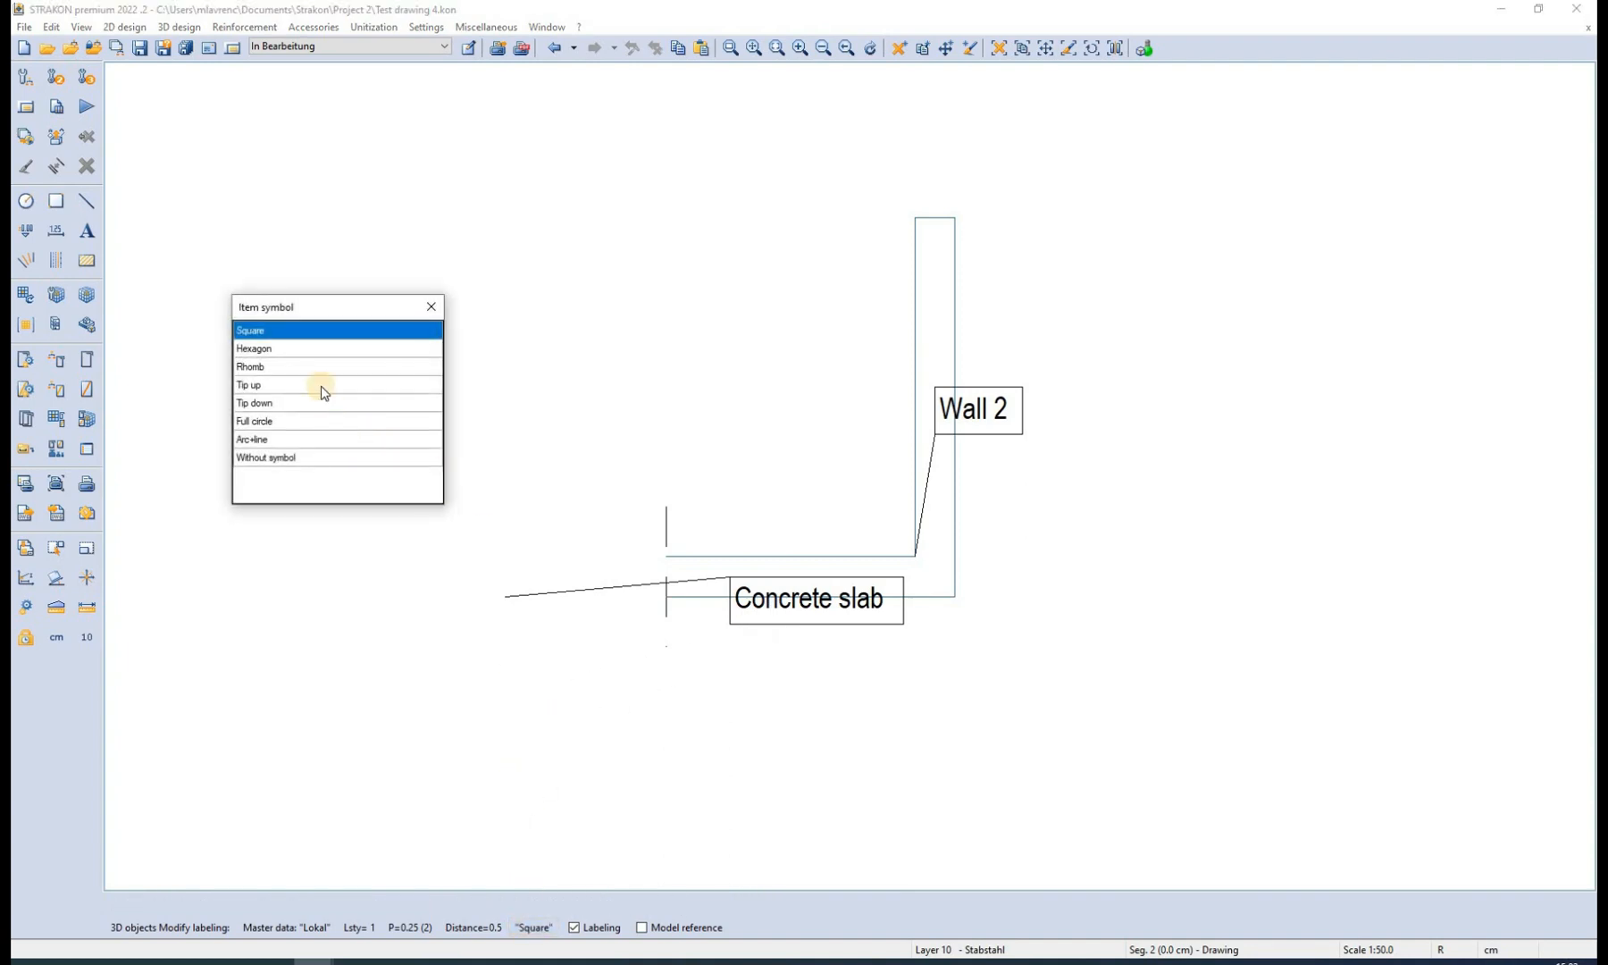
click(253, 349)
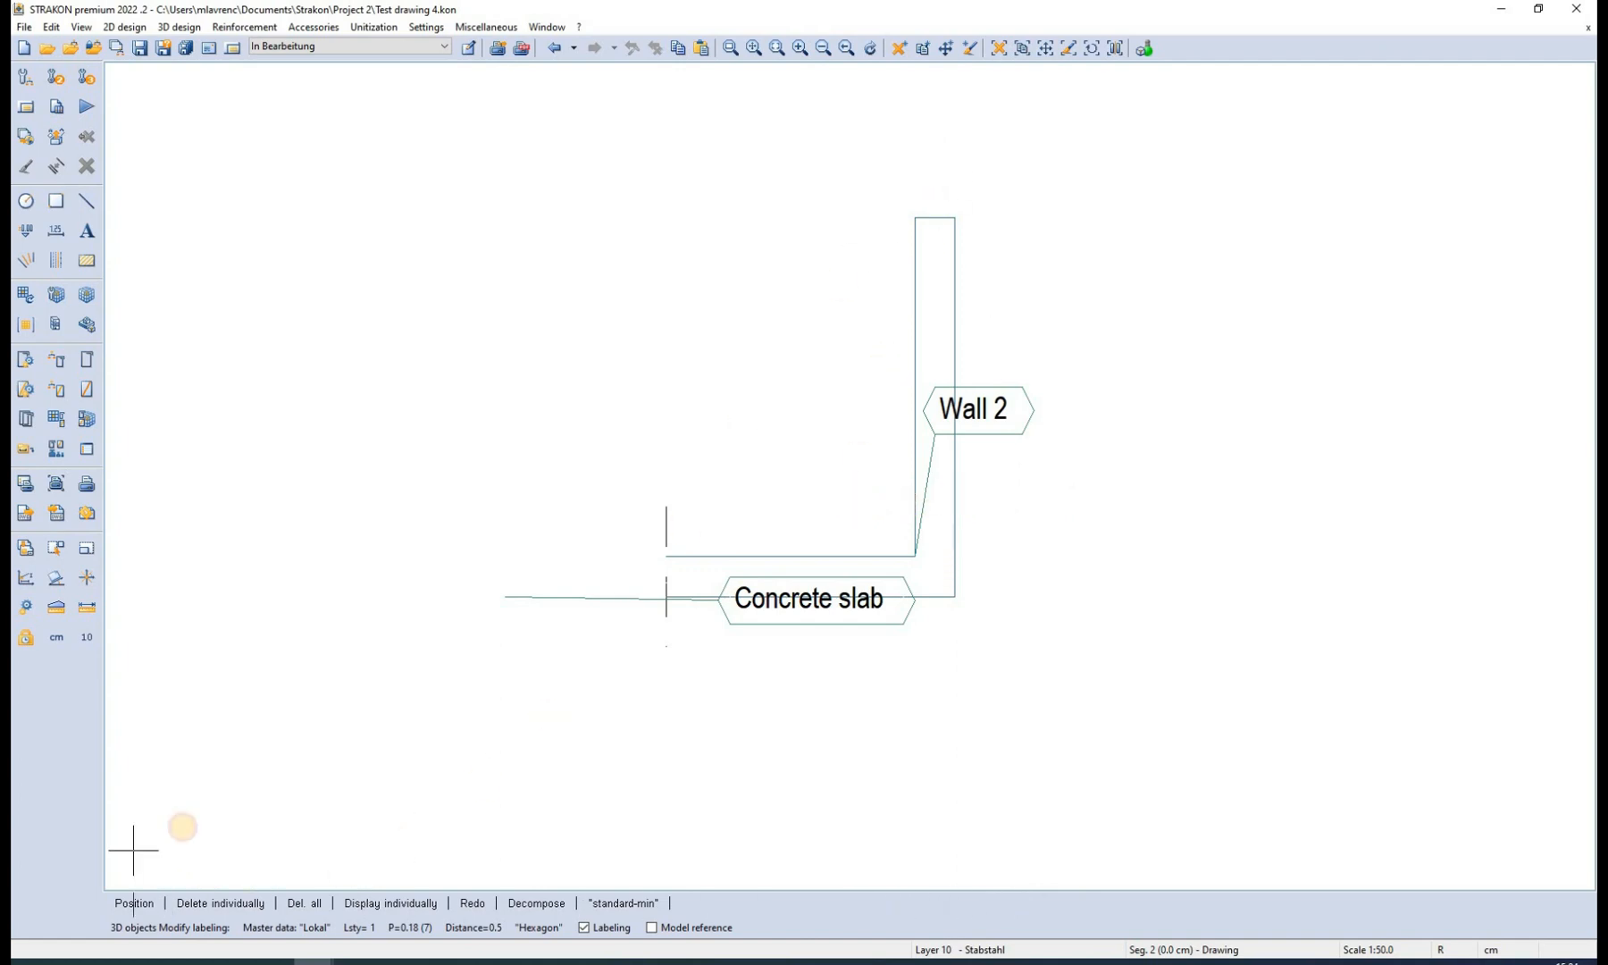
click(810, 599)
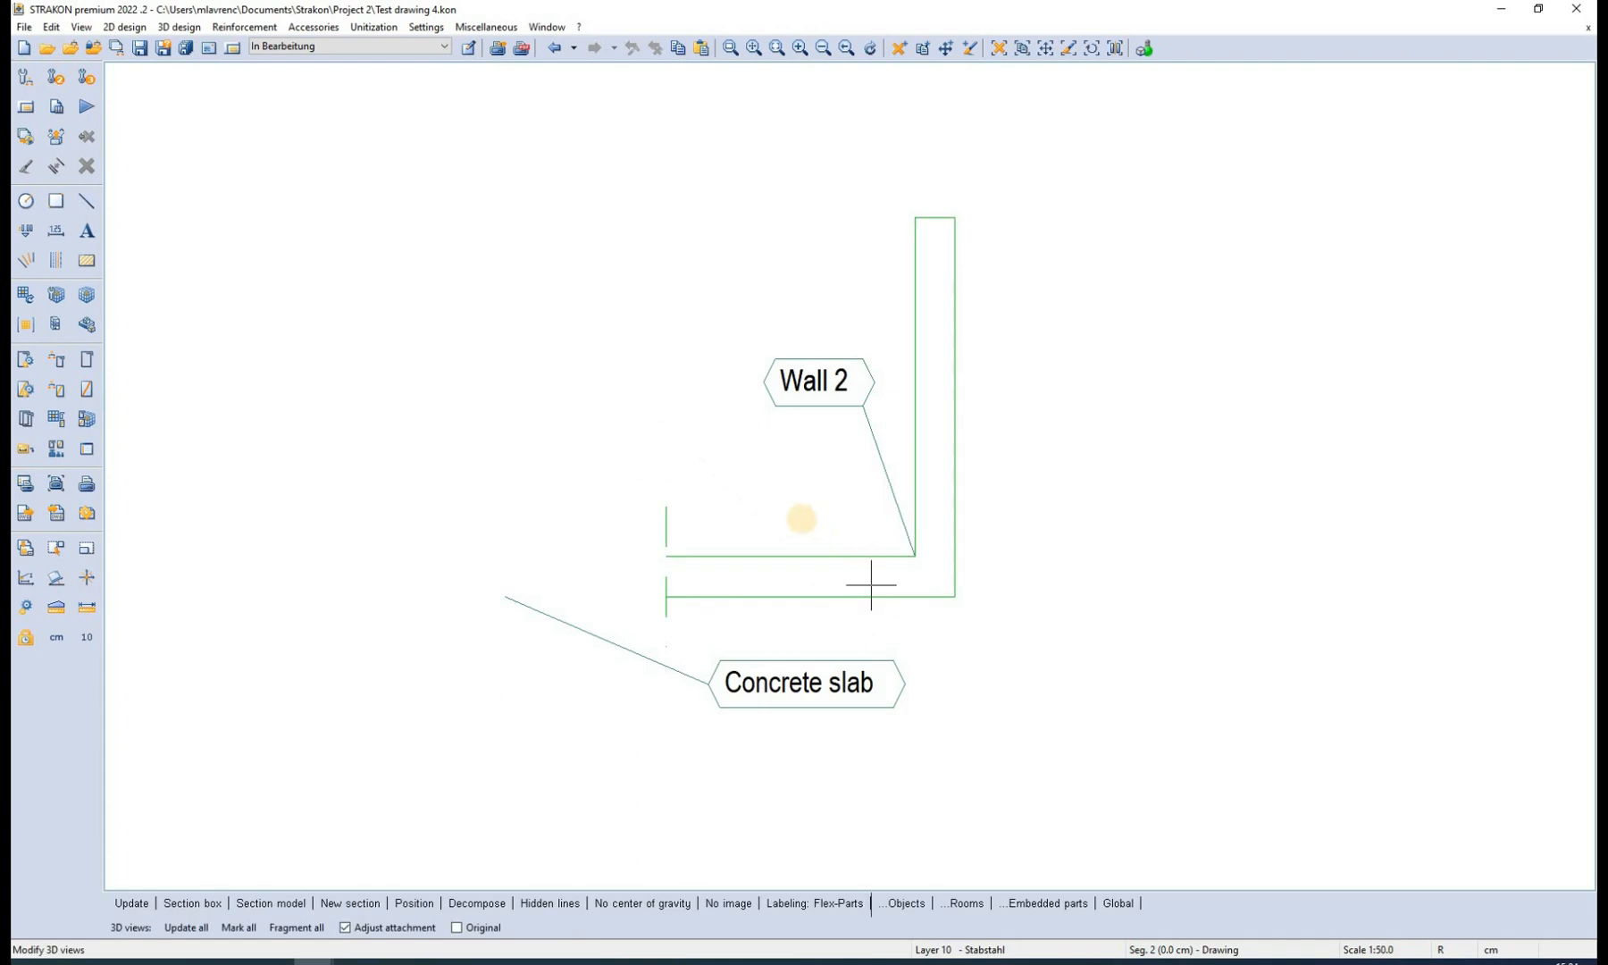
mouse_move(931, 668)
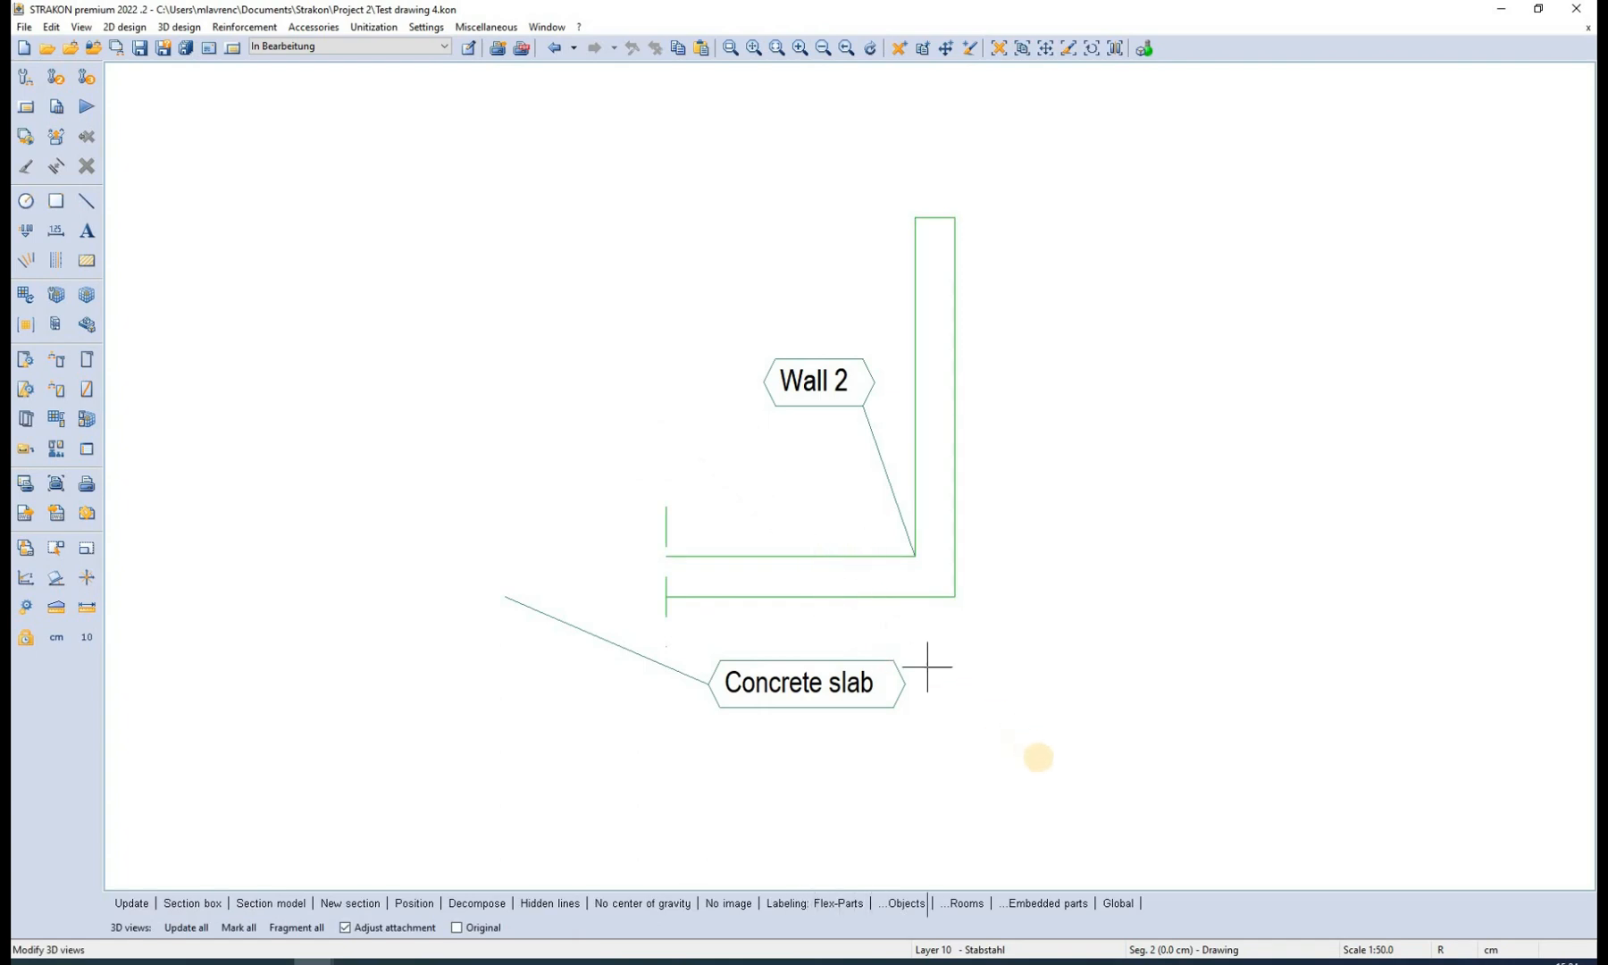
mouse_move(1125, 767)
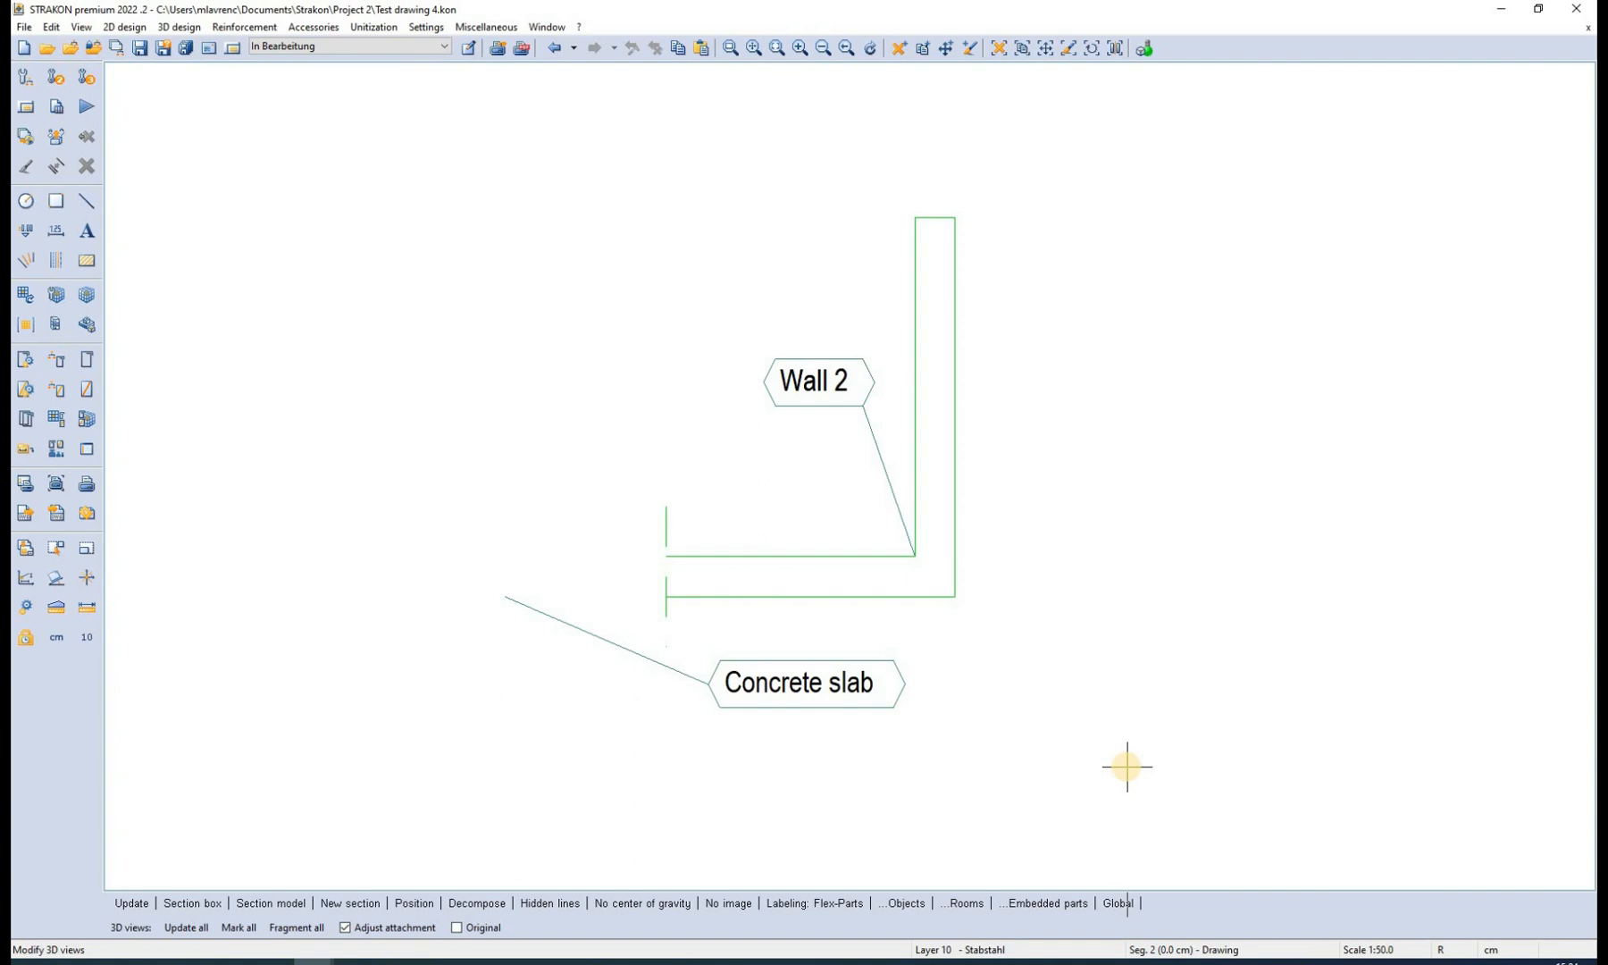
mouse_move(1080, 370)
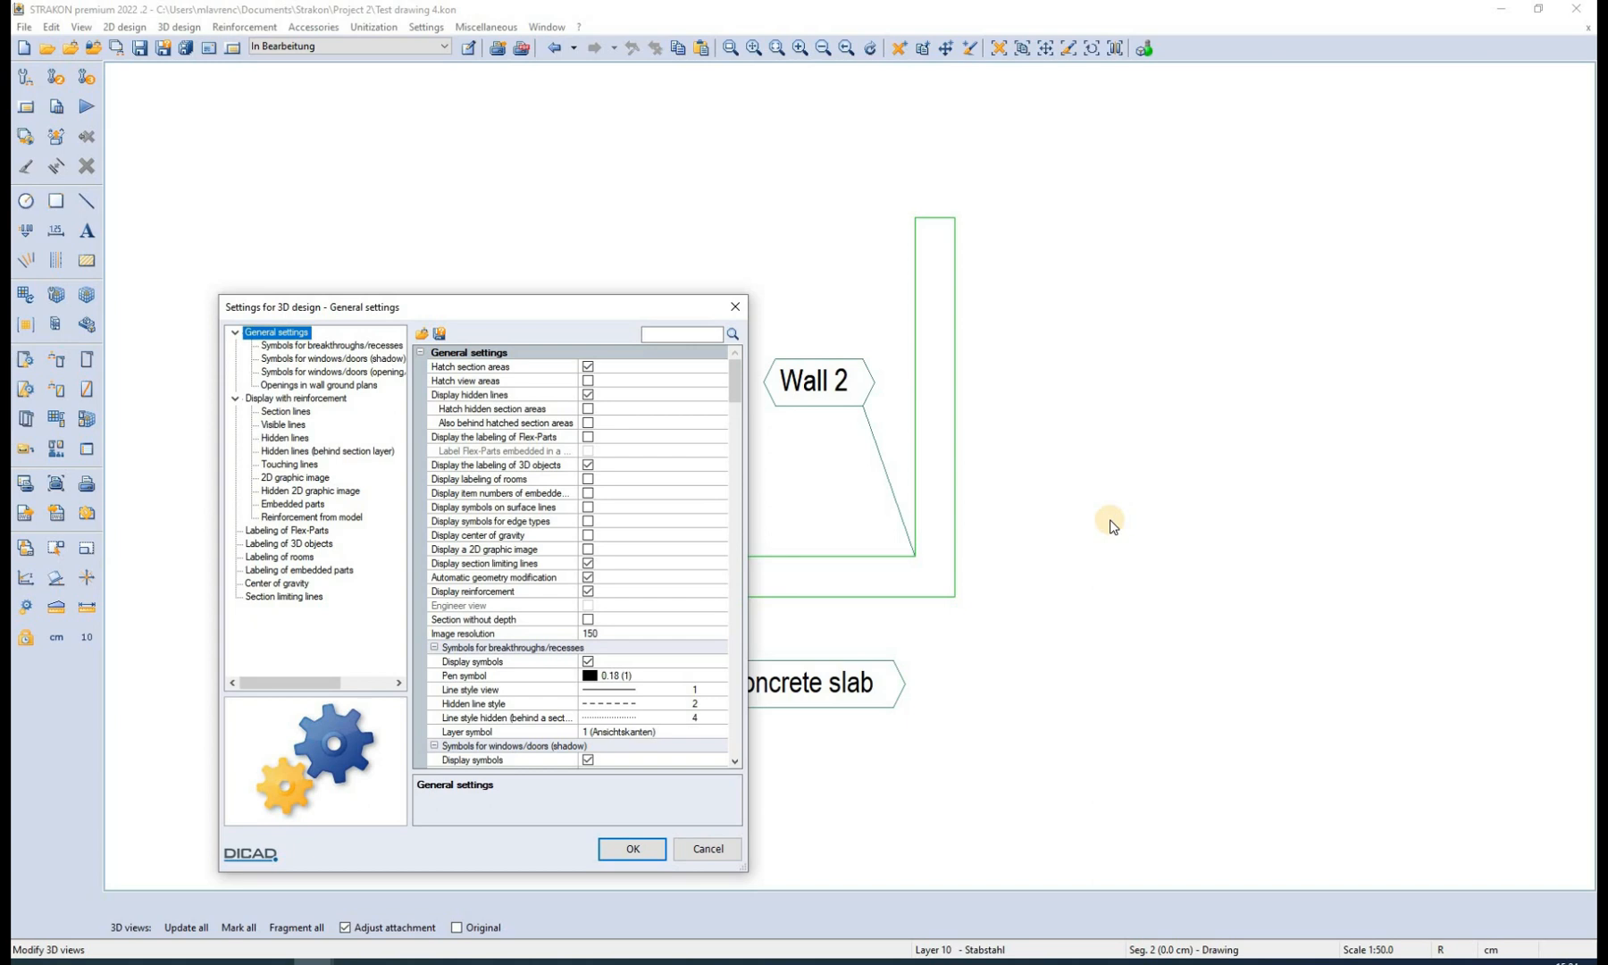
mouse_move(315, 359)
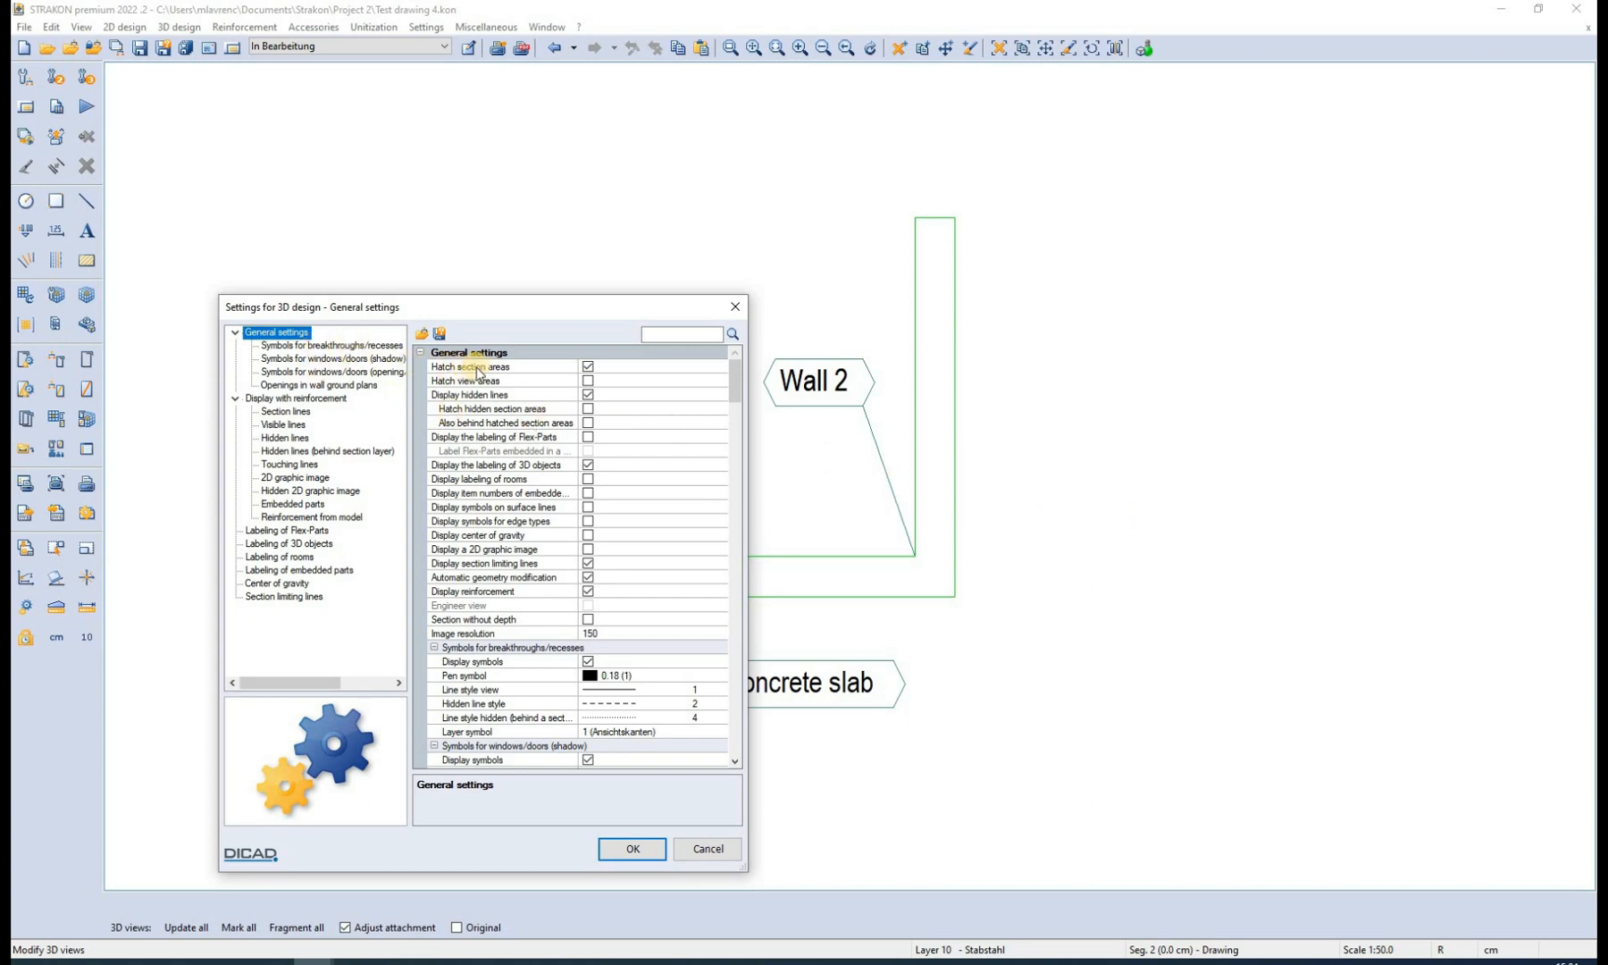
Untick Hatch section areas in Global 3D design settings, check Labeling of 3D objects, and close
click(588, 366)
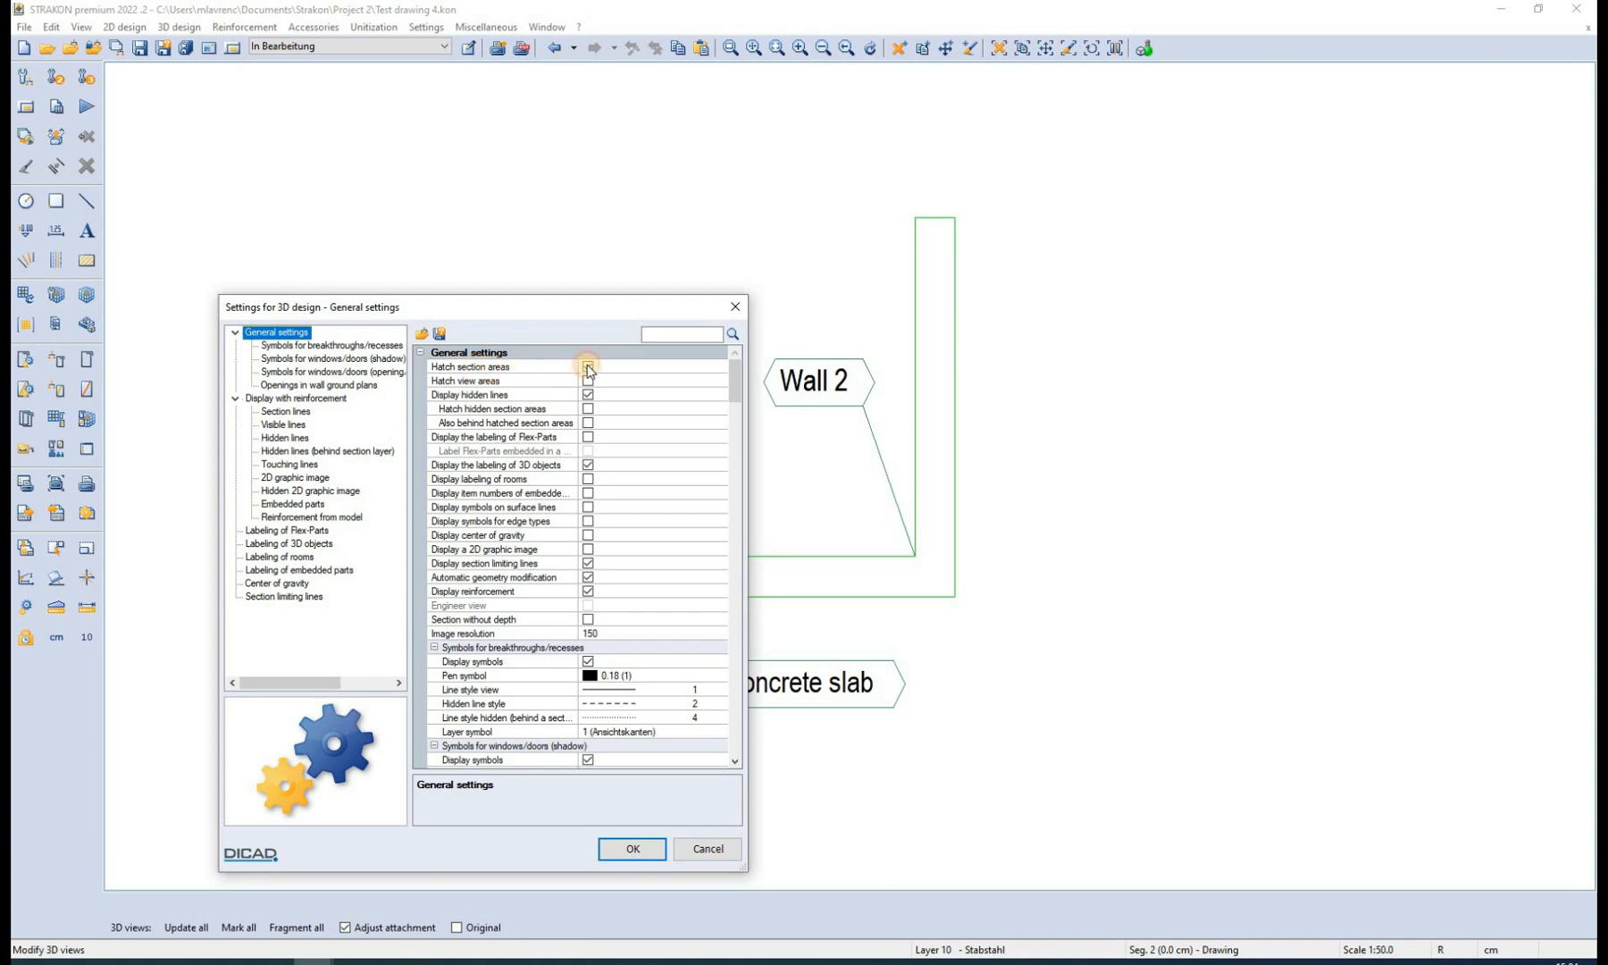
click(586, 367)
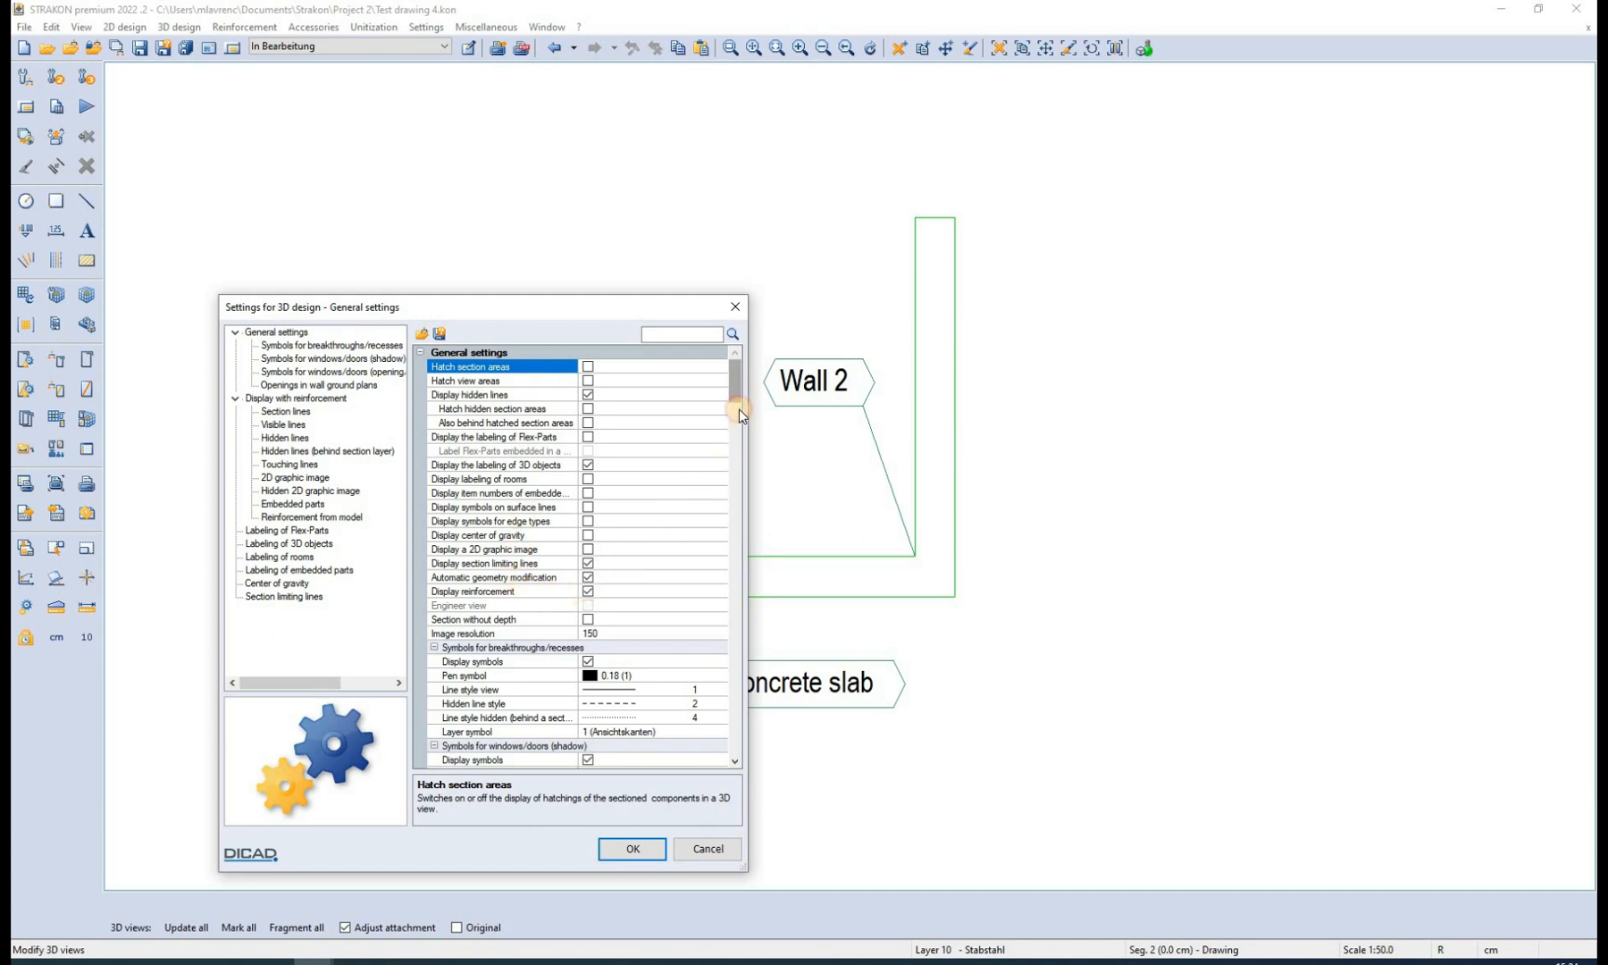
scroll(down, 3)
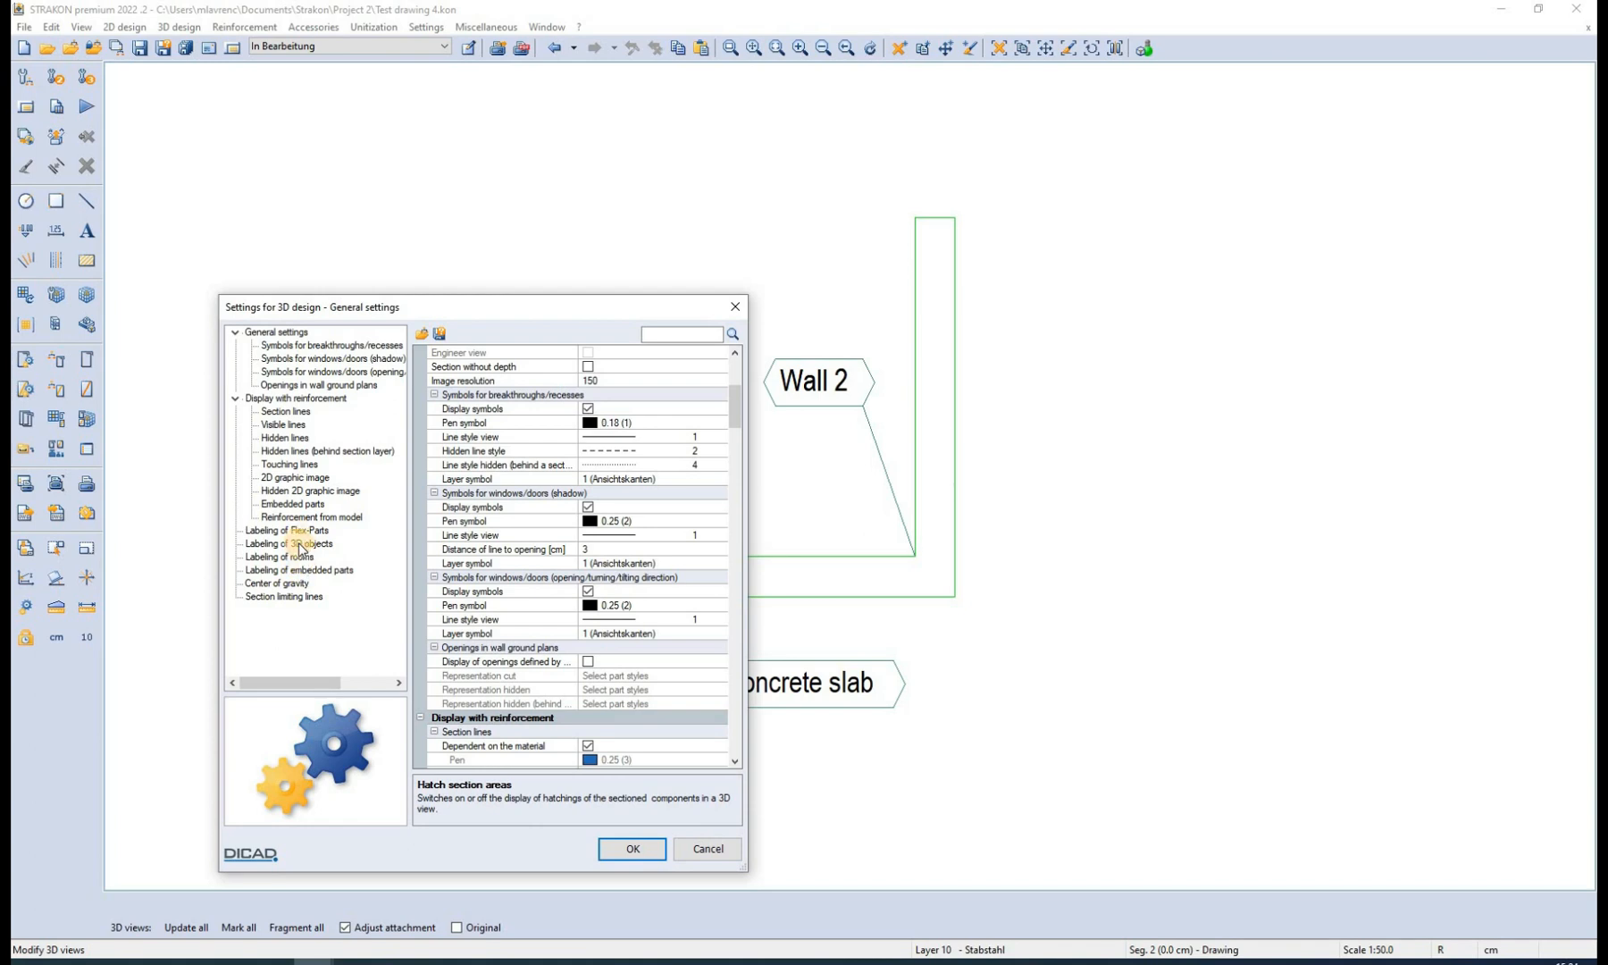
click(289, 543)
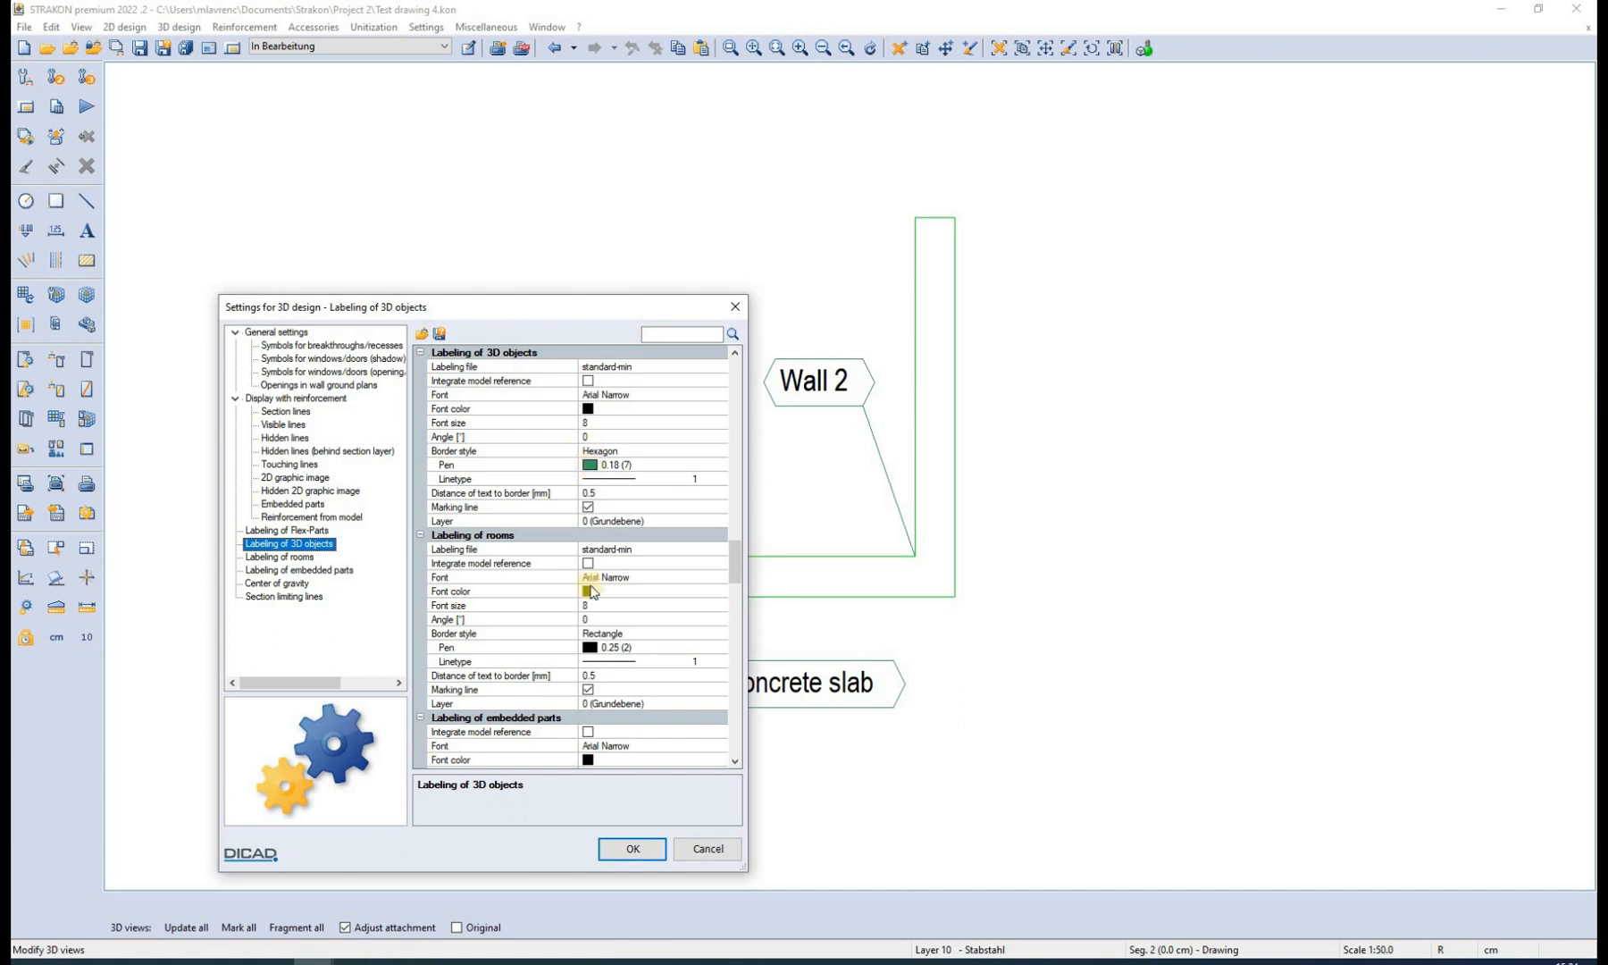
click(633, 849)
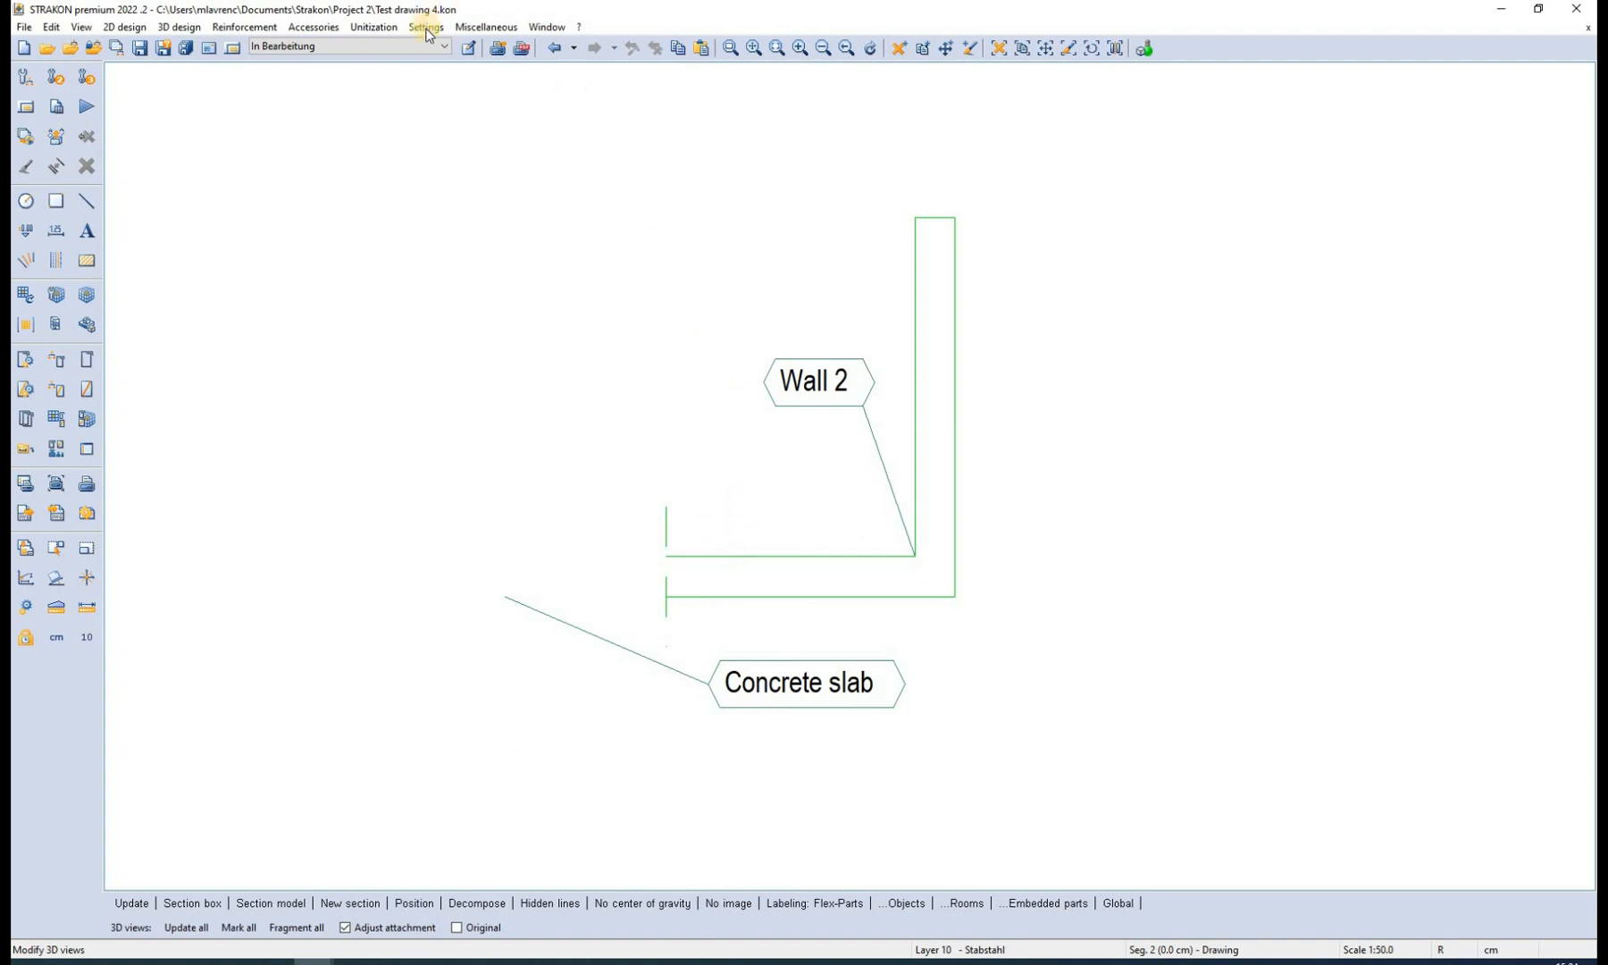
Reopen Settings > 3D design and select Display of 3D views with reinforcement in the tree
click(425, 27)
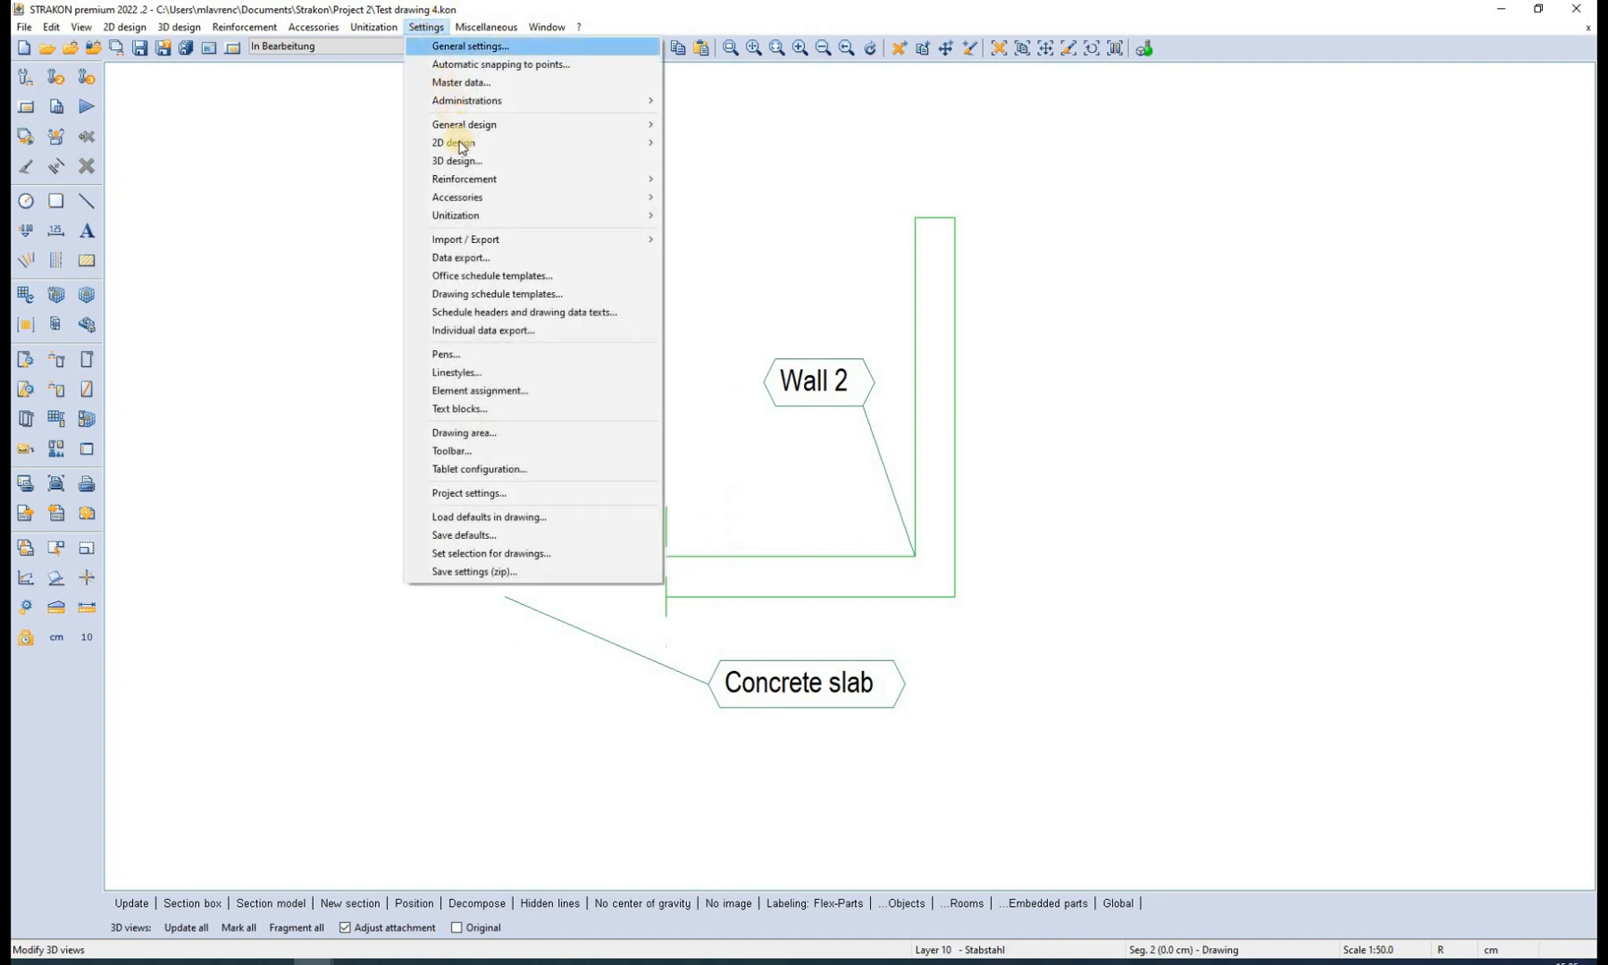
mouse_move(464, 161)
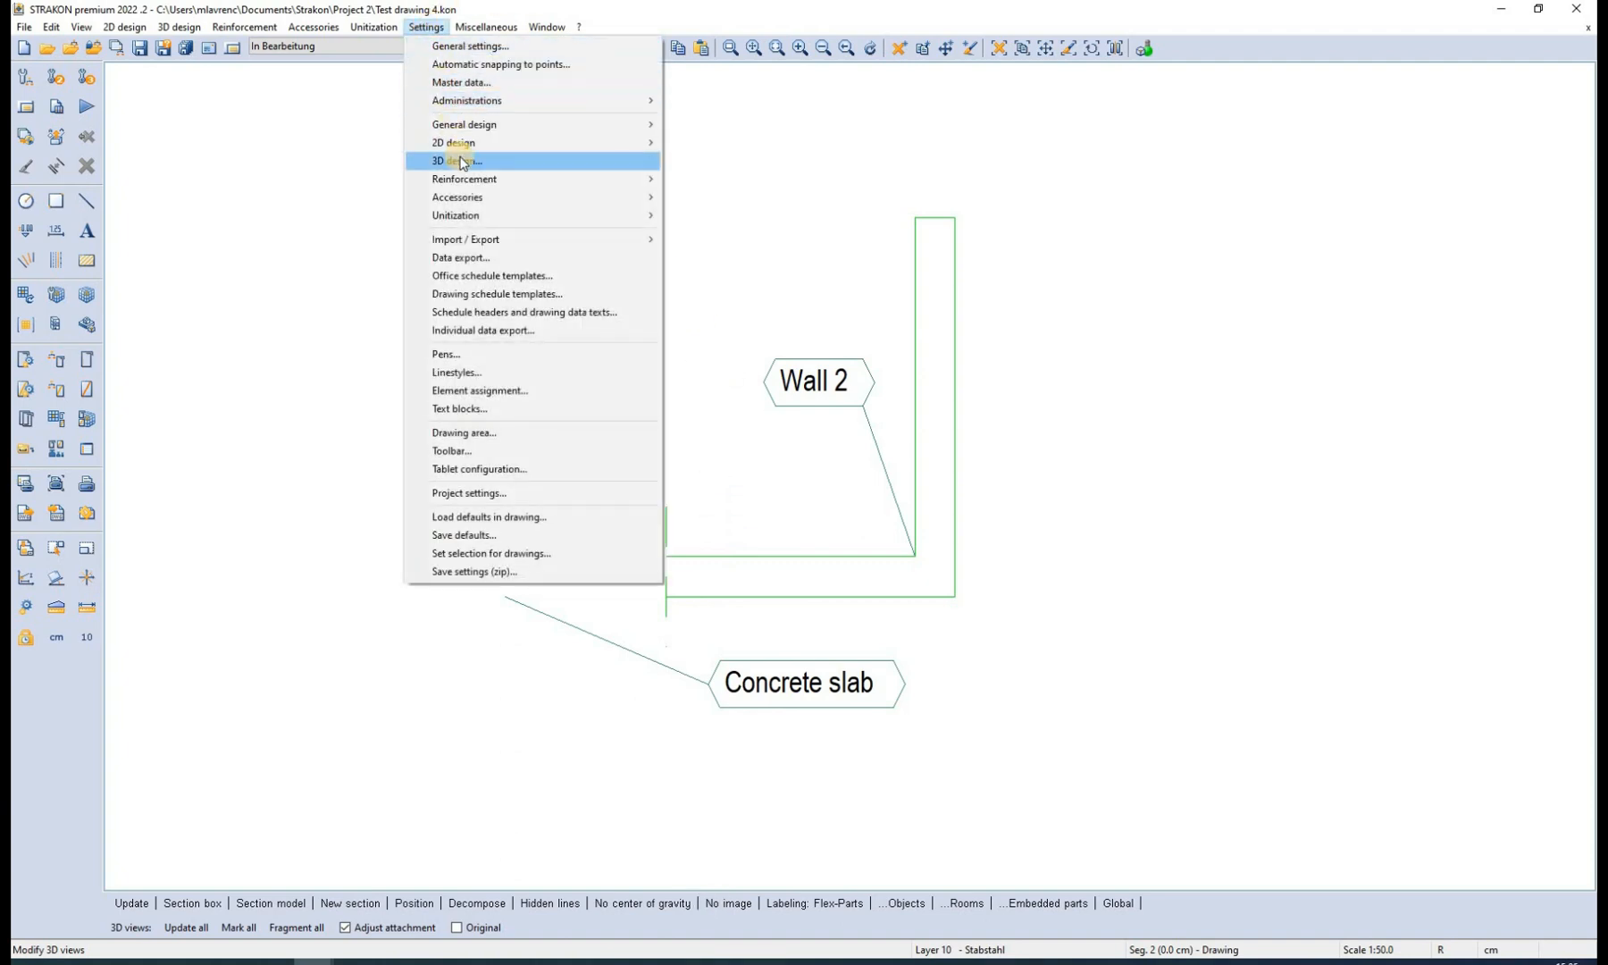
click(454, 161)
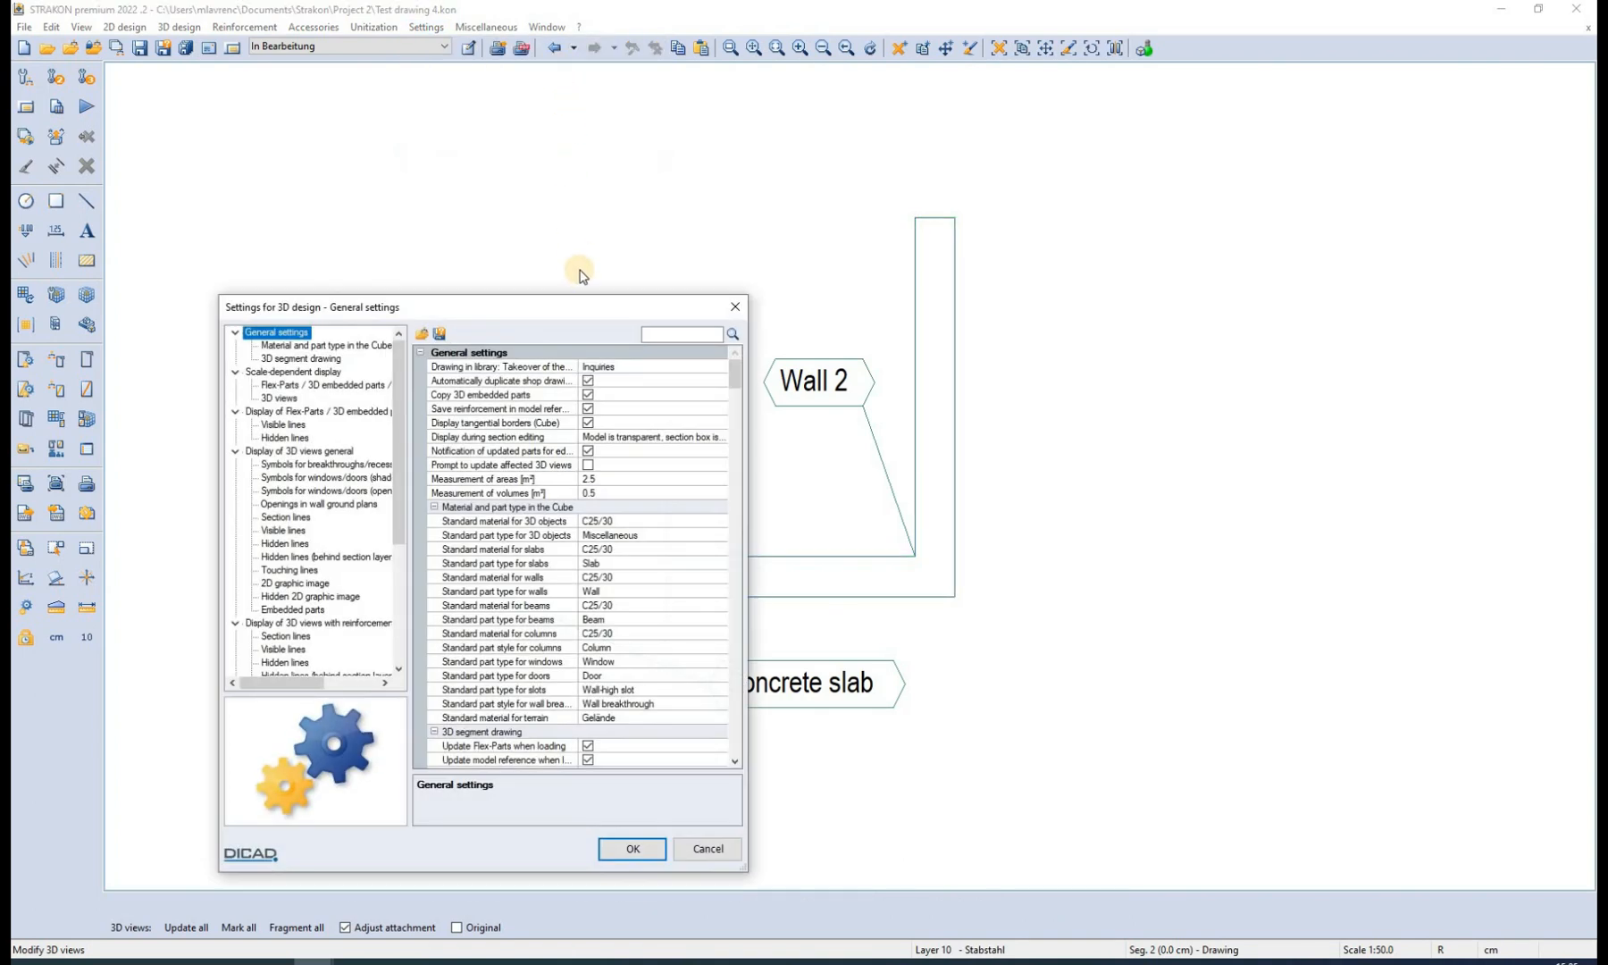
drag(579, 308, 642, 202)
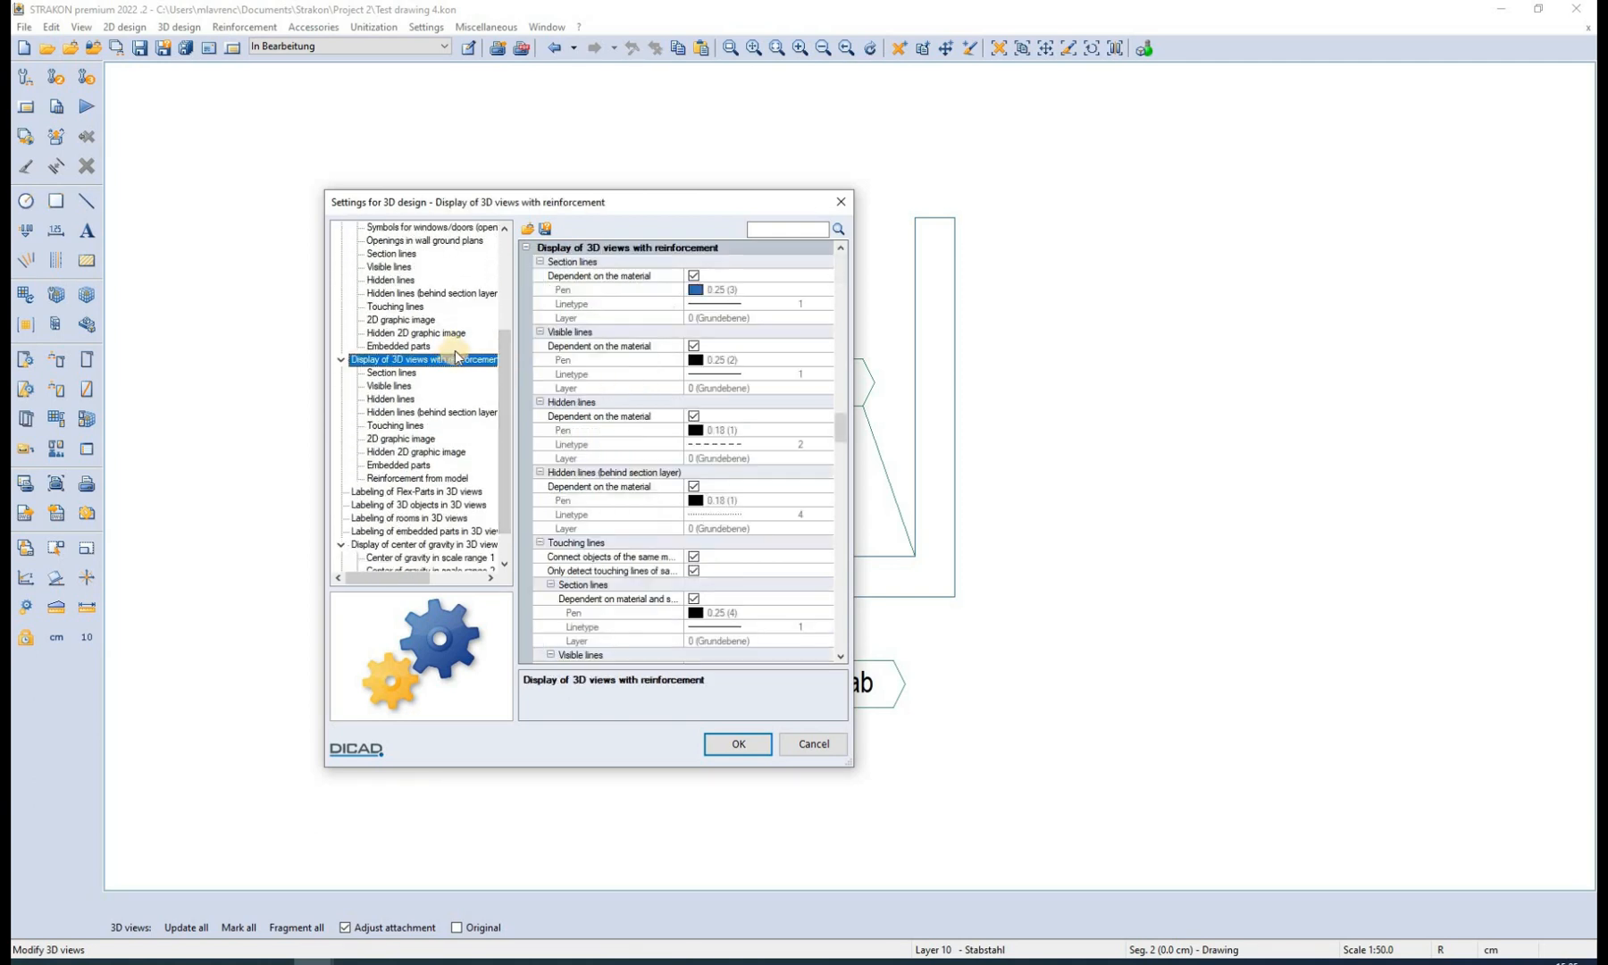
mouse_move(840, 427)
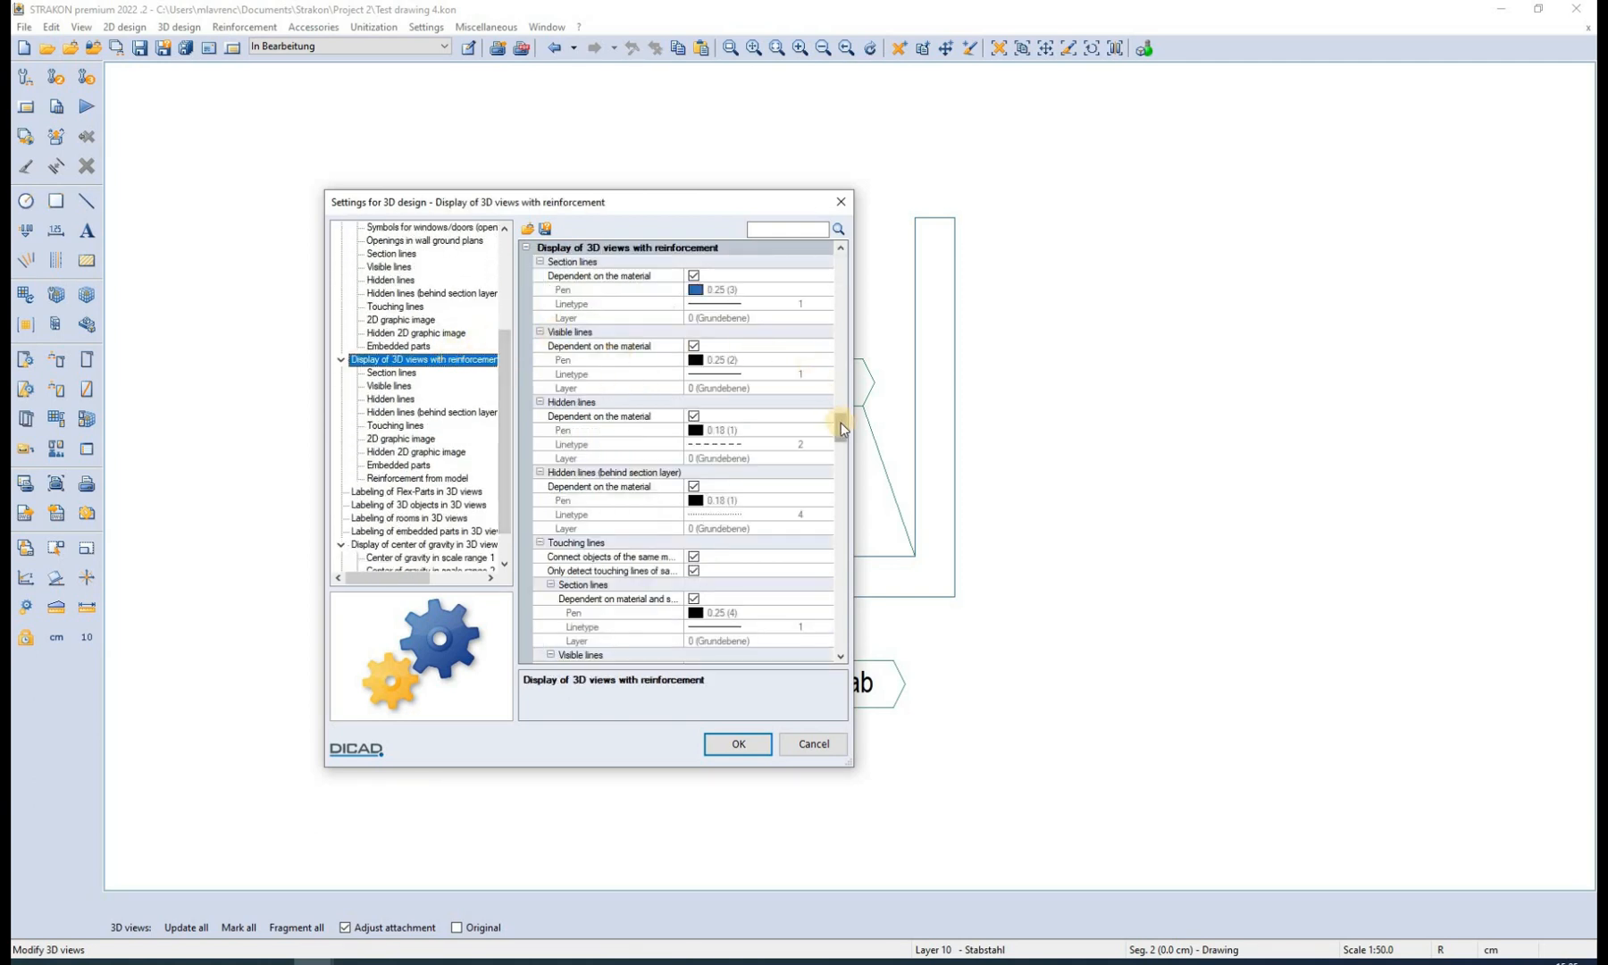
scroll(down, 3)
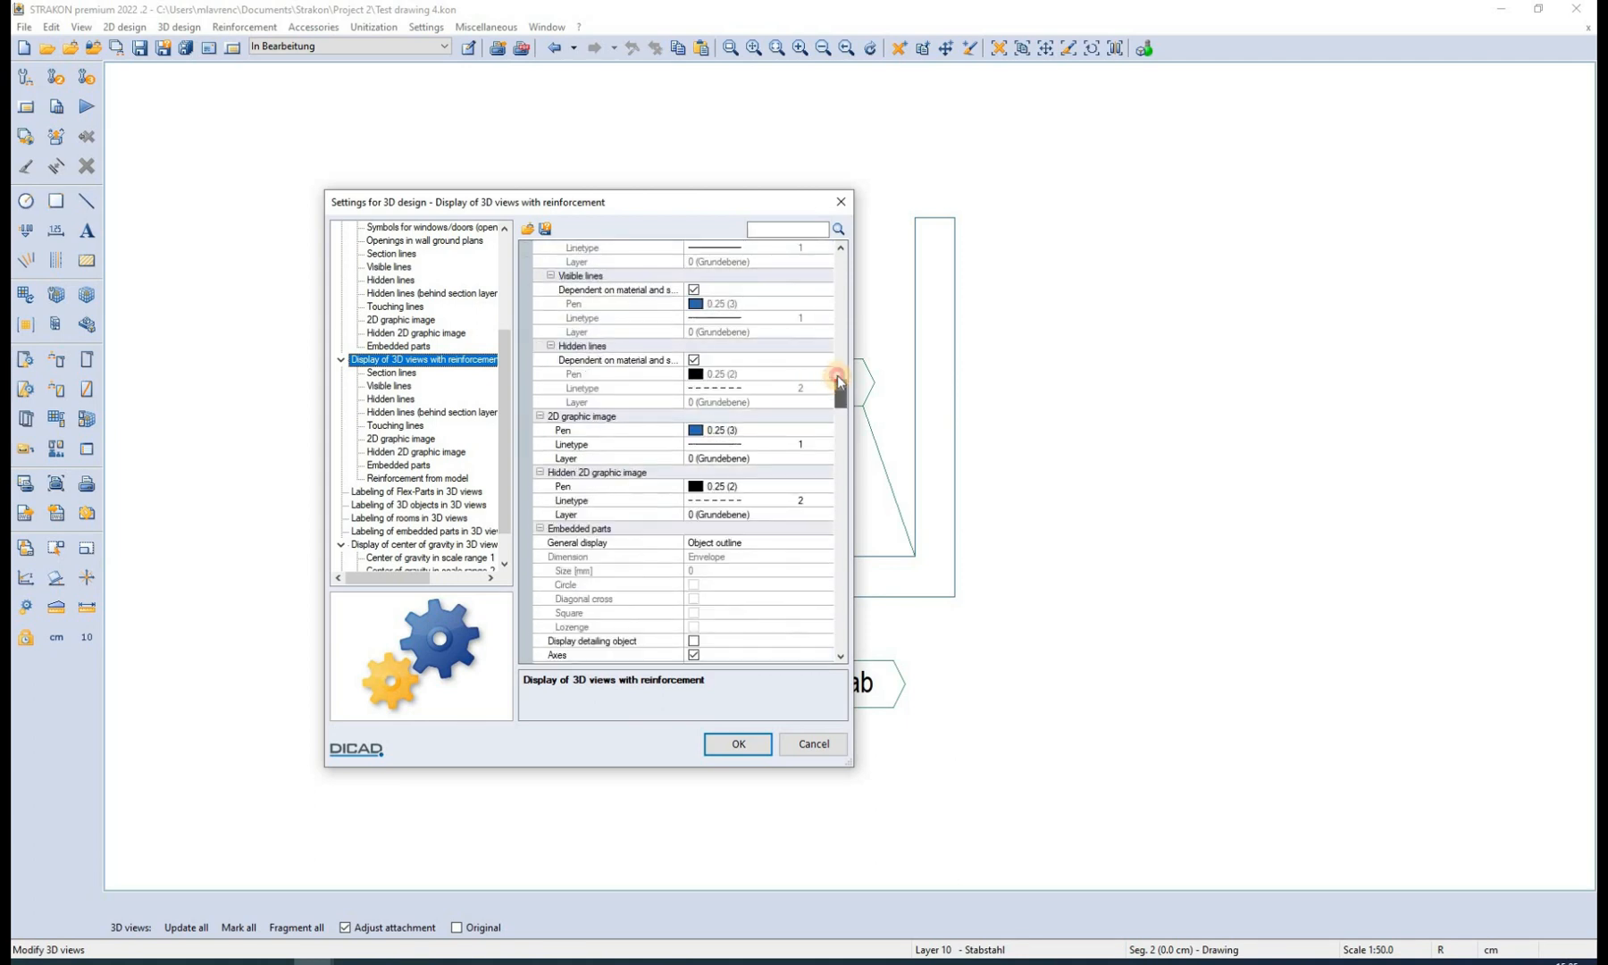